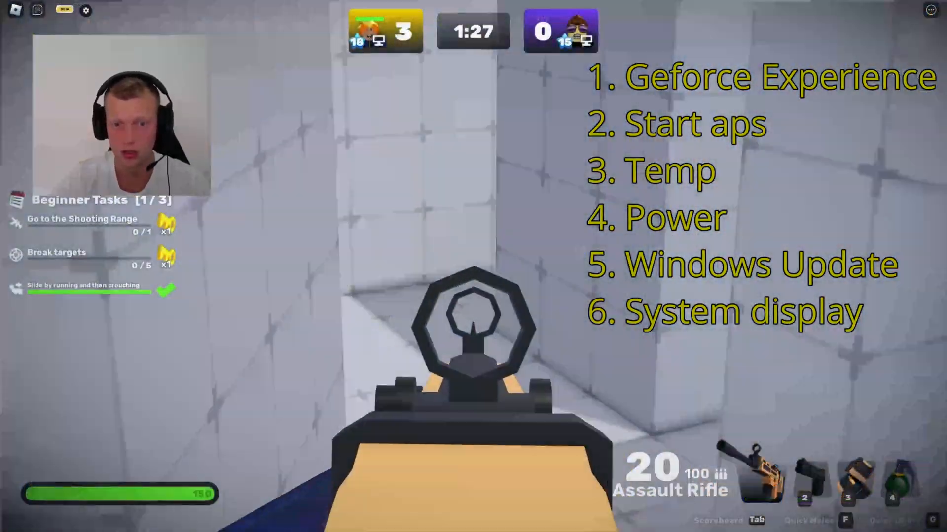
Step: Search Google for 'geforce experience' and open NVIDIA's GeForce Experience download page
{"action": "left_click", "coordinate": [473, 271]}
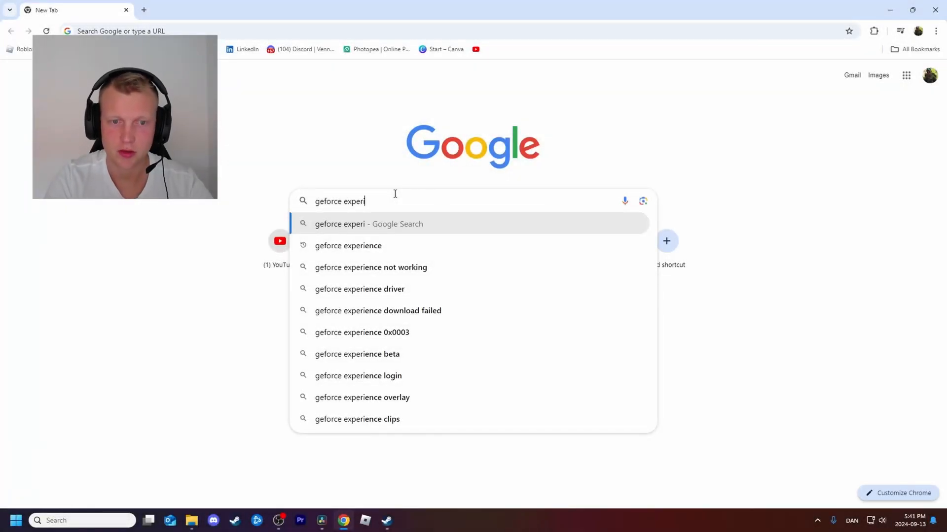
{"action": "type", "text": "e"}
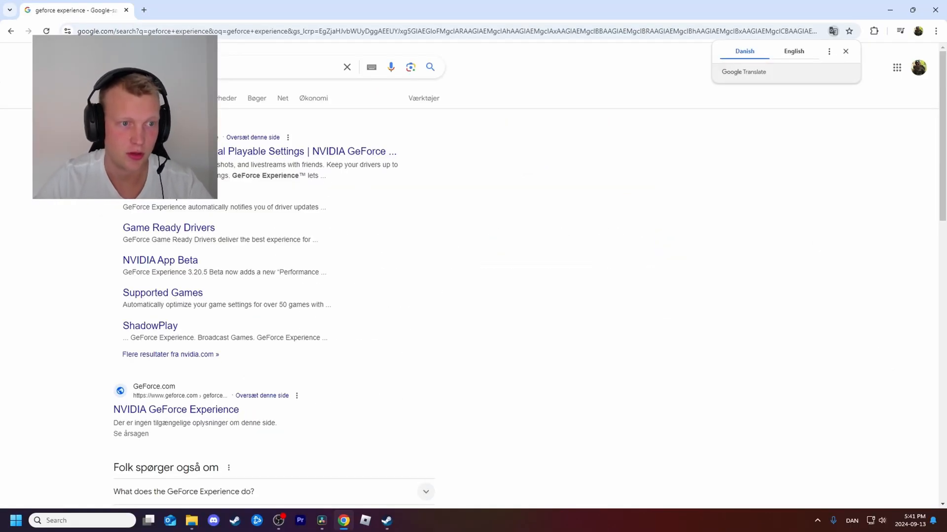
{"action": "left_click", "coordinate": [175, 409]}
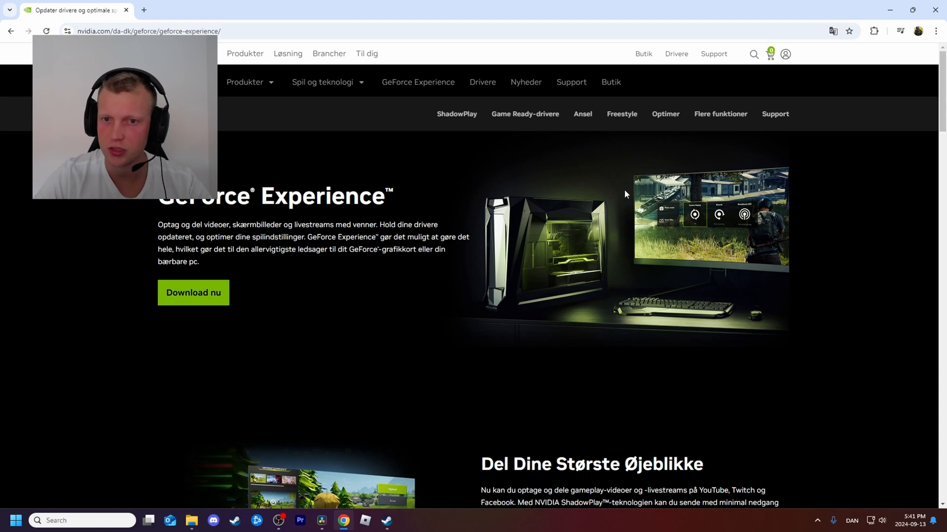
{"action": "scroll", "scroll_direction": "down", "scroll_amount": 3}
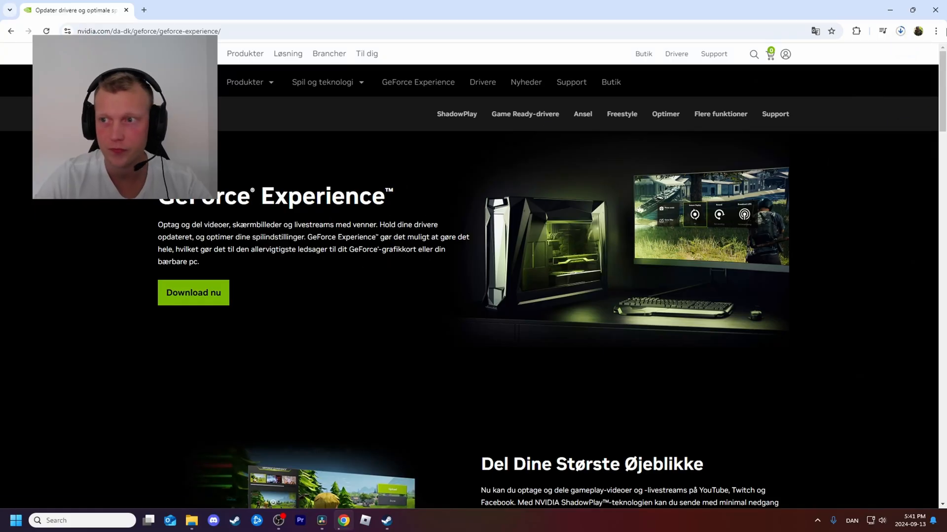
{"action": "left_click", "coordinate": [899, 31]}
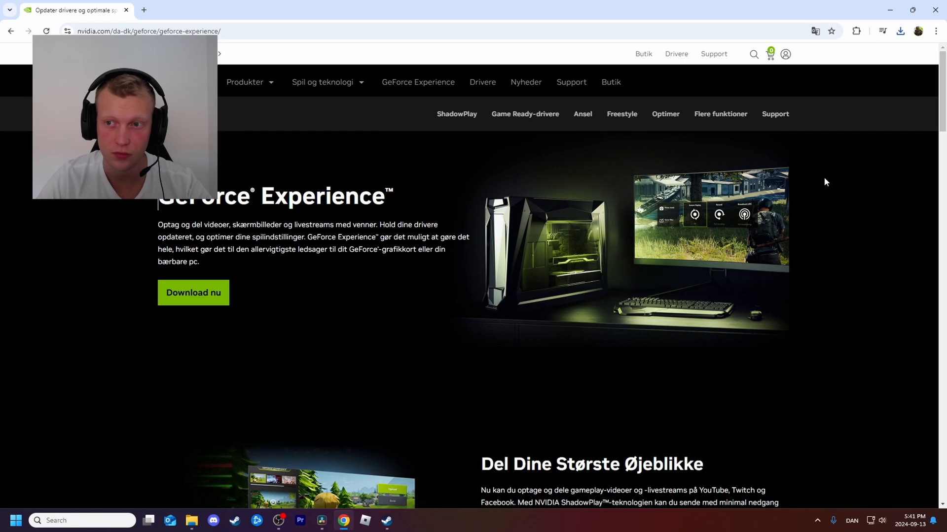
{"action": "mouse_move", "coordinate": [837, 225]}
{"action": "type", "text": "ge"}
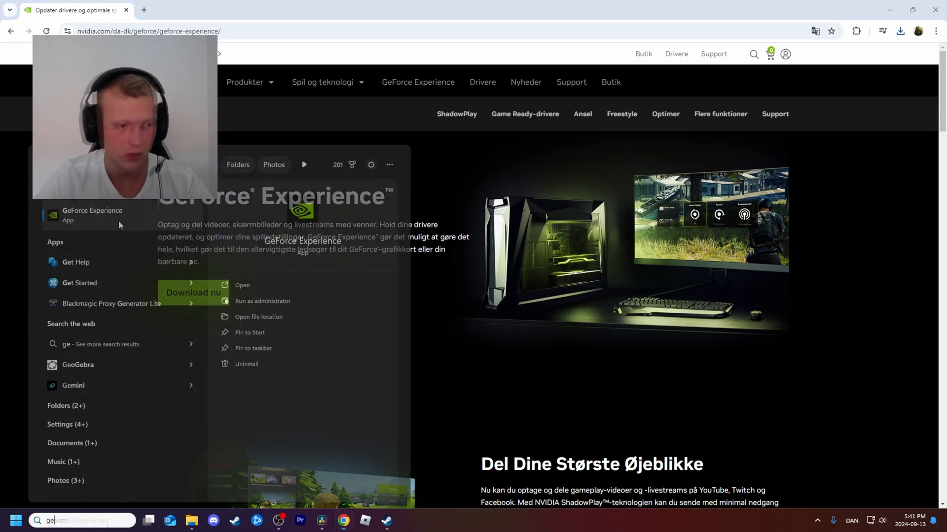
Step: Launch the GeForce Experience app from the Start menu search results
{"action": "left_click", "coordinate": [242, 285]}
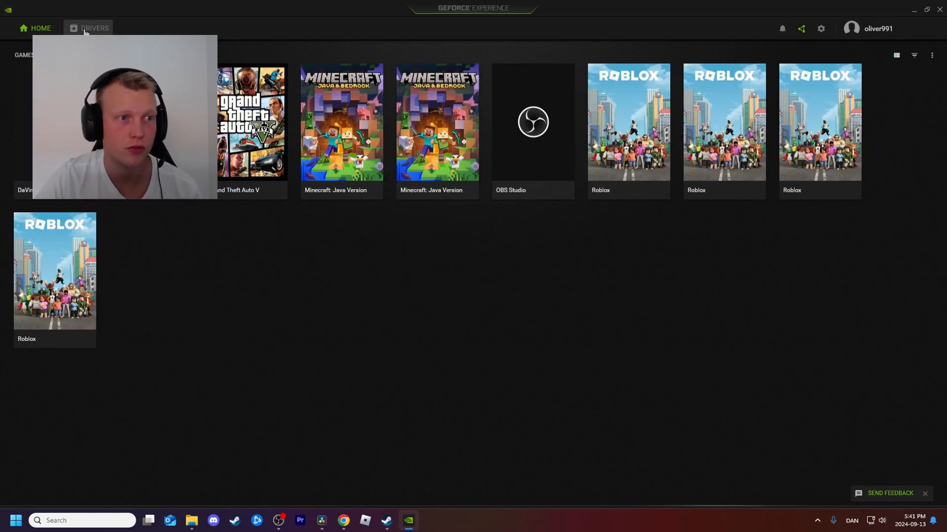
{"action": "mouse_move", "coordinate": [865, 294]}
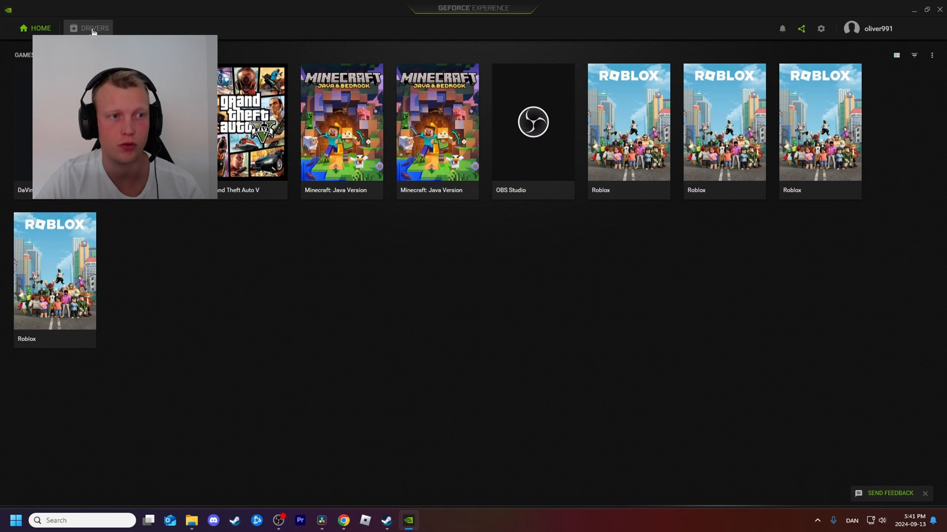
Step: Switch GeForce Experience to its Drivers page listing Game Ready Driver 561.09
{"action": "left_click", "coordinate": [94, 28]}
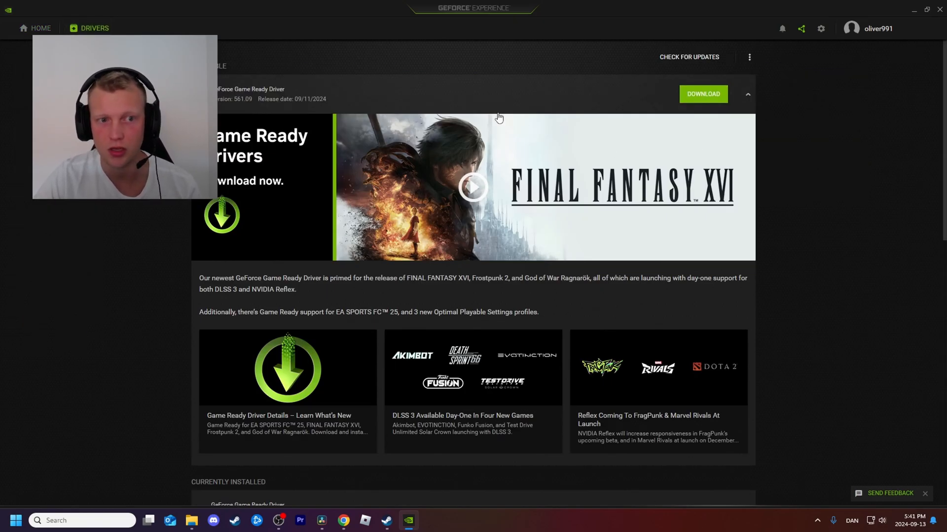
{"action": "mouse_move", "coordinate": [685, 94]}
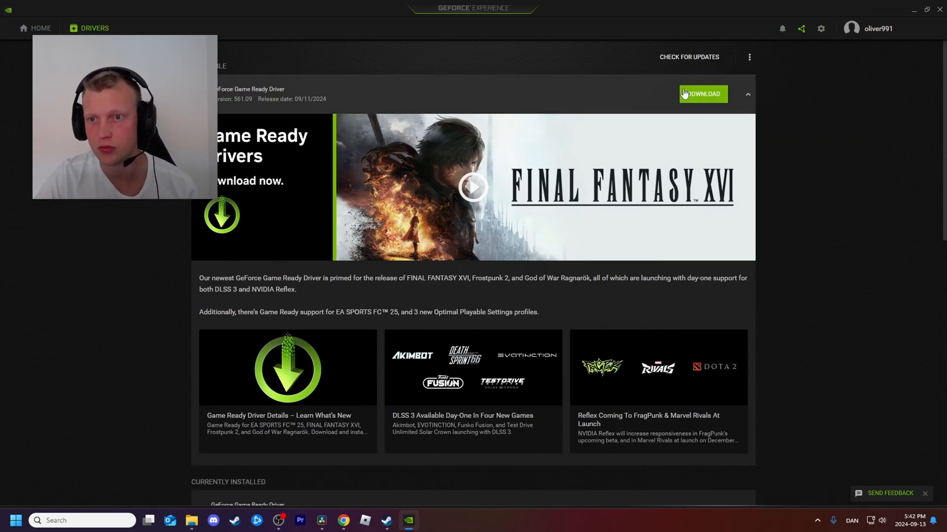
{"action": "mouse_move", "coordinate": [258, 100]}
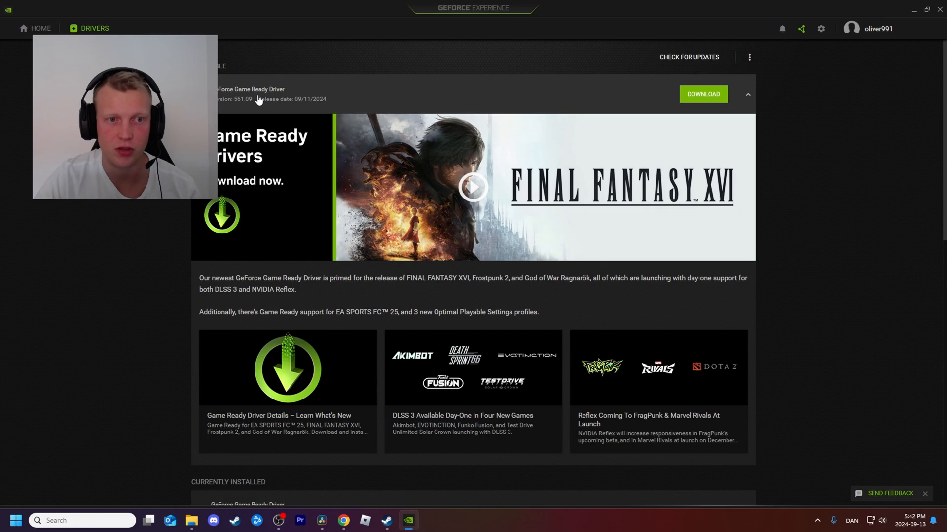
{"action": "mouse_move", "coordinate": [411, 92]}
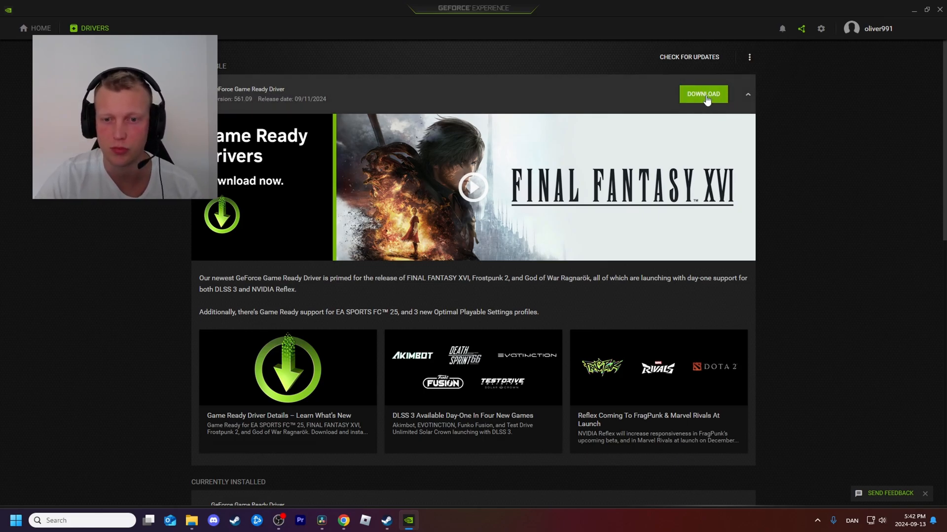
{"action": "mouse_move", "coordinate": [687, 65]}
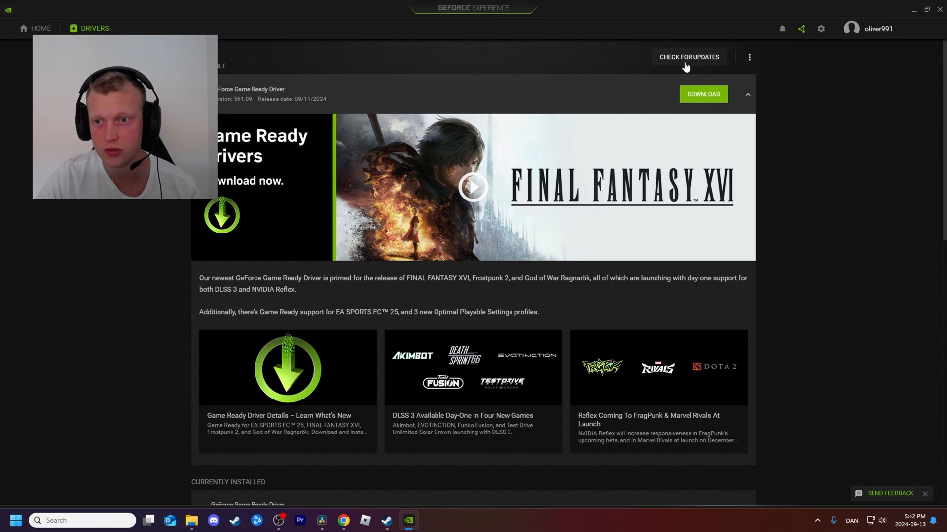
{"action": "mouse_move", "coordinate": [777, 216]}
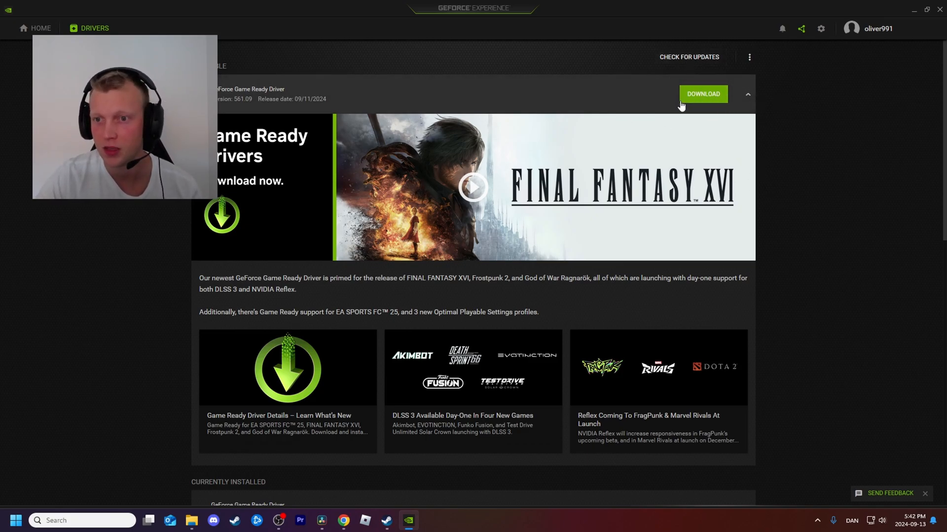
{"action": "mouse_move", "coordinate": [377, 92]}
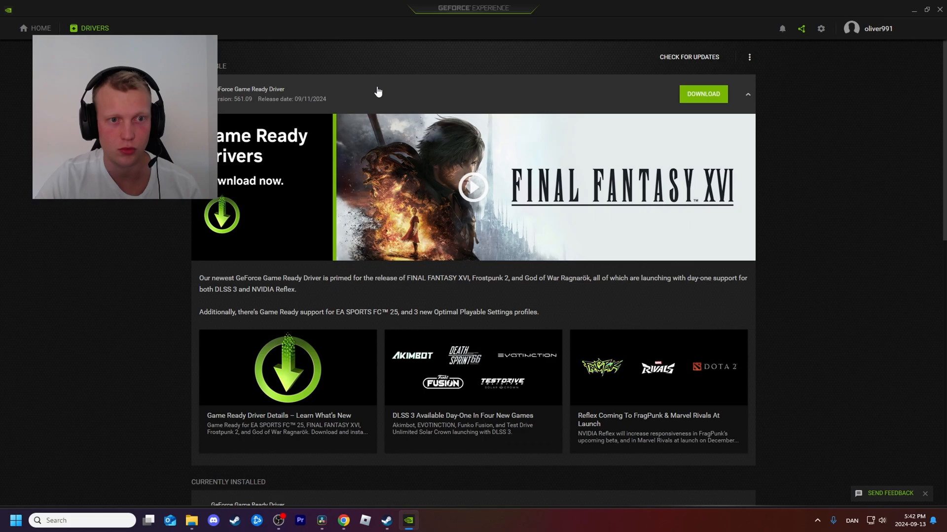
{"action": "mouse_move", "coordinate": [293, 93]}
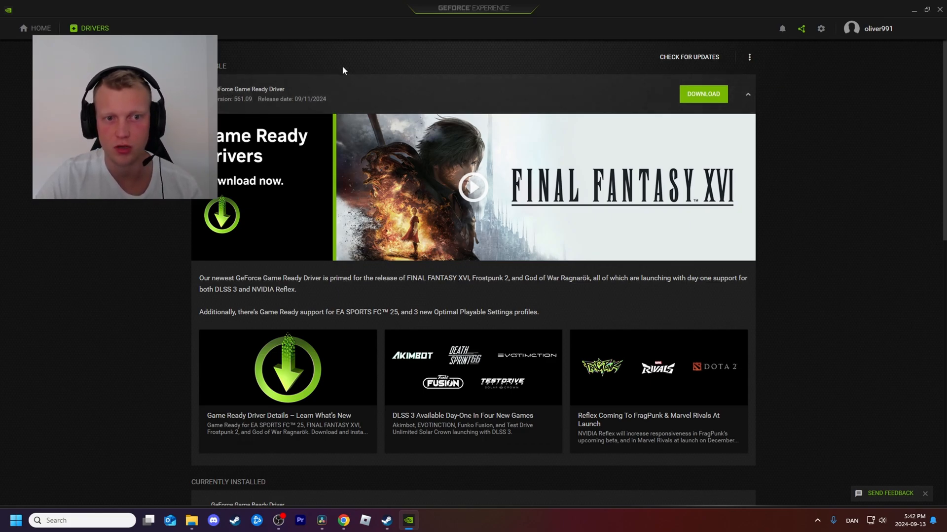
{"action": "mouse_move", "coordinate": [703, 97]}
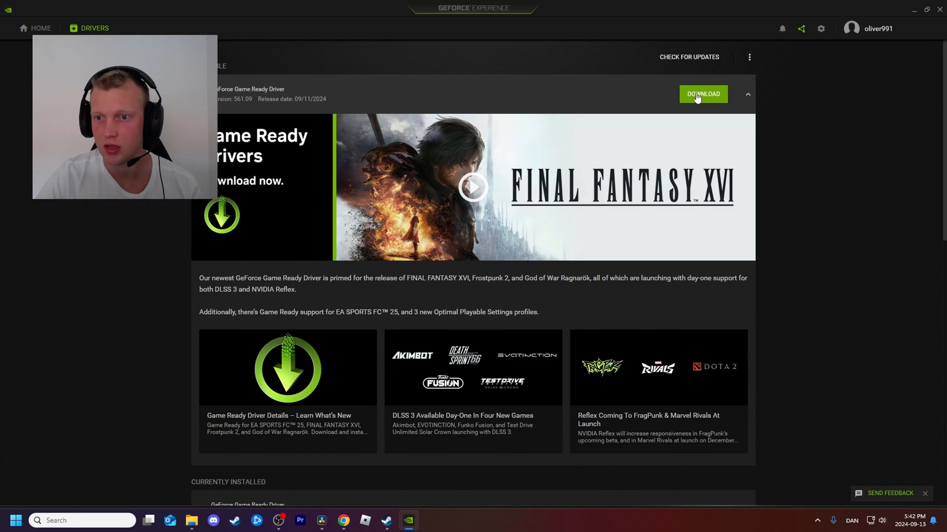
{"action": "mouse_move", "coordinate": [699, 107]}
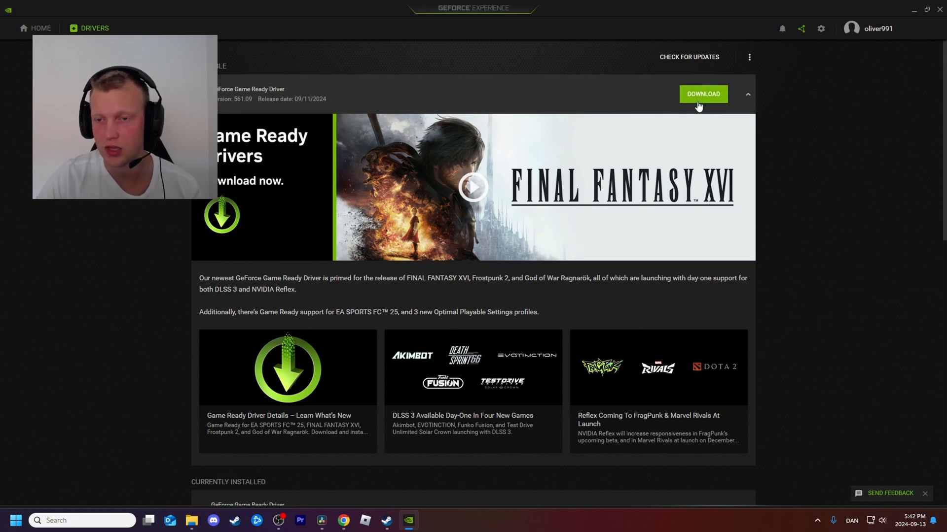
{"action": "mouse_move", "coordinate": [286, 104]}
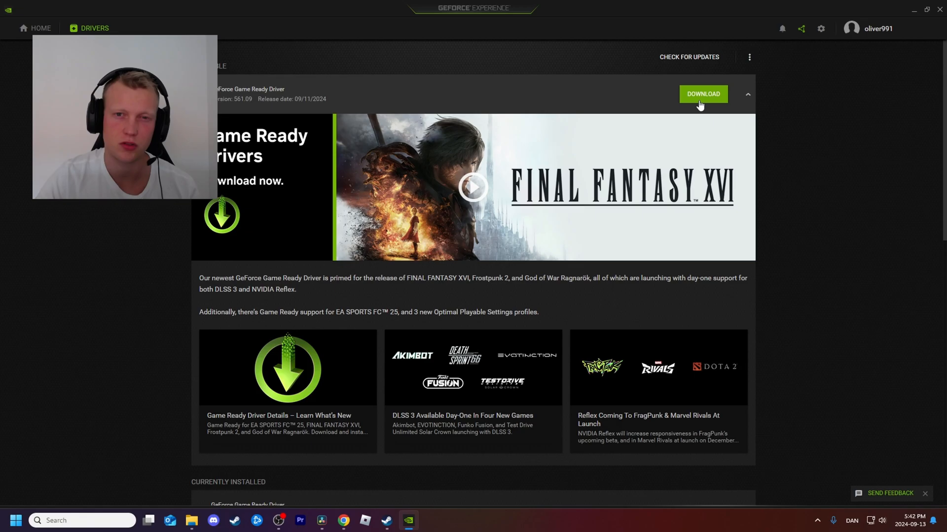
Step: Download Game Ready Driver 561.09 and install it via Express Installation
{"action": "left_click", "coordinate": [702, 93]}
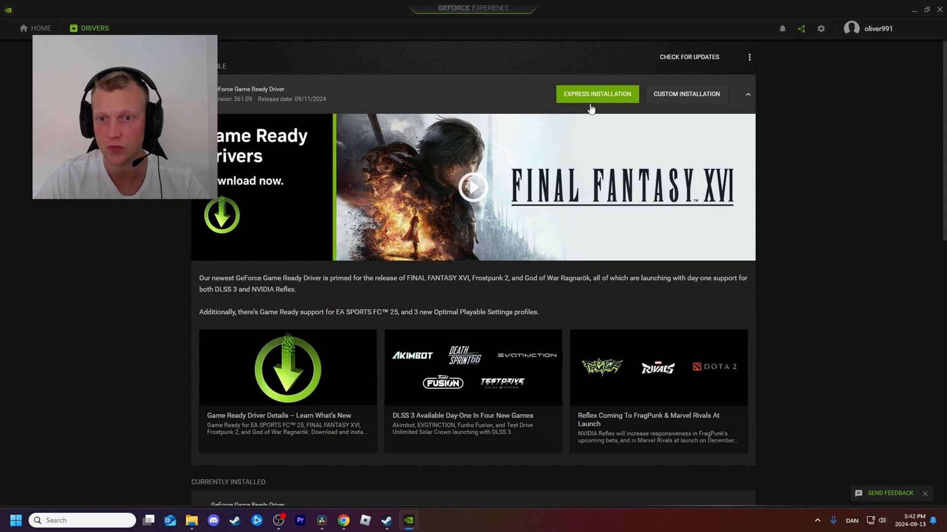
{"action": "mouse_move", "coordinate": [573, 105]}
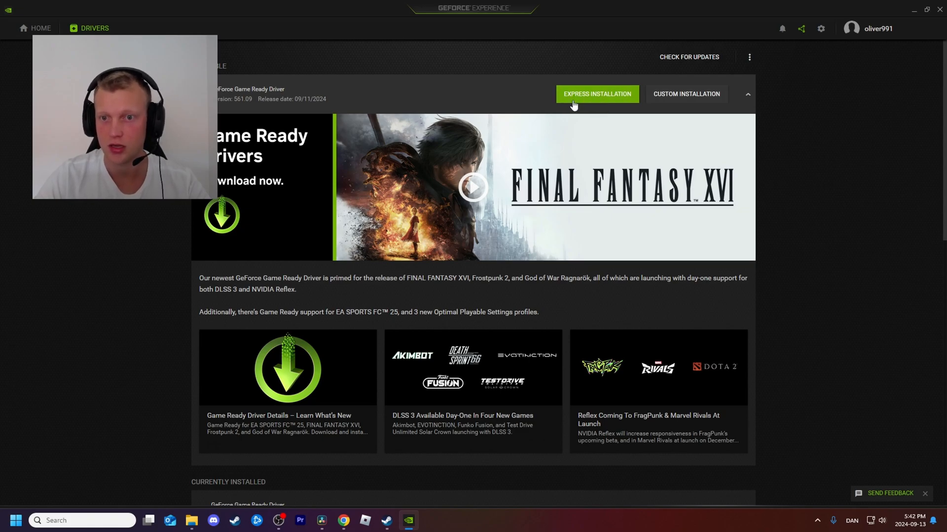
{"action": "mouse_move", "coordinate": [601, 106]}
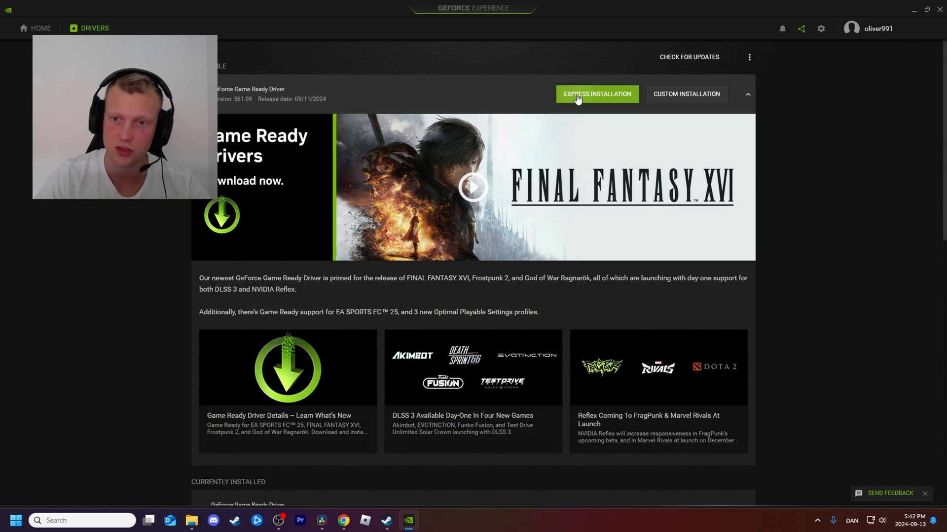
{"action": "left_click", "coordinate": [596, 94]}
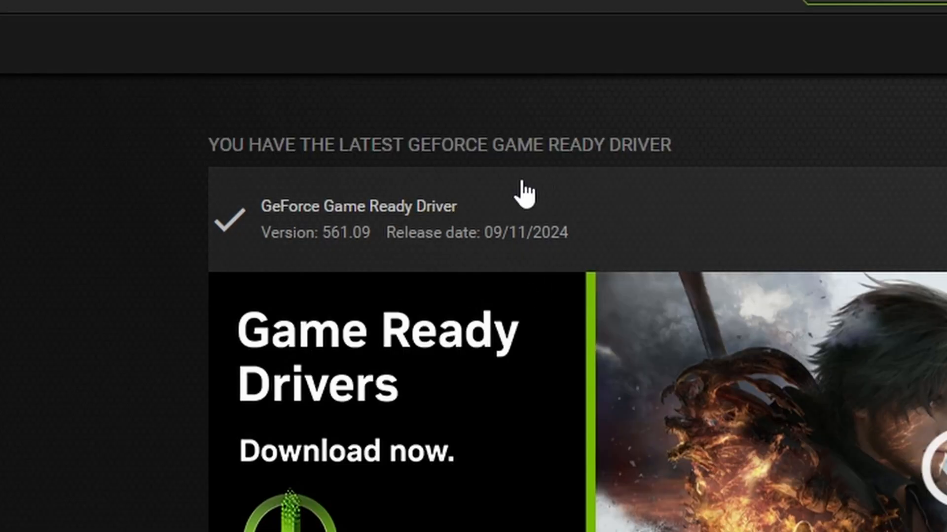
{"action": "mouse_move", "coordinate": [245, 232]}
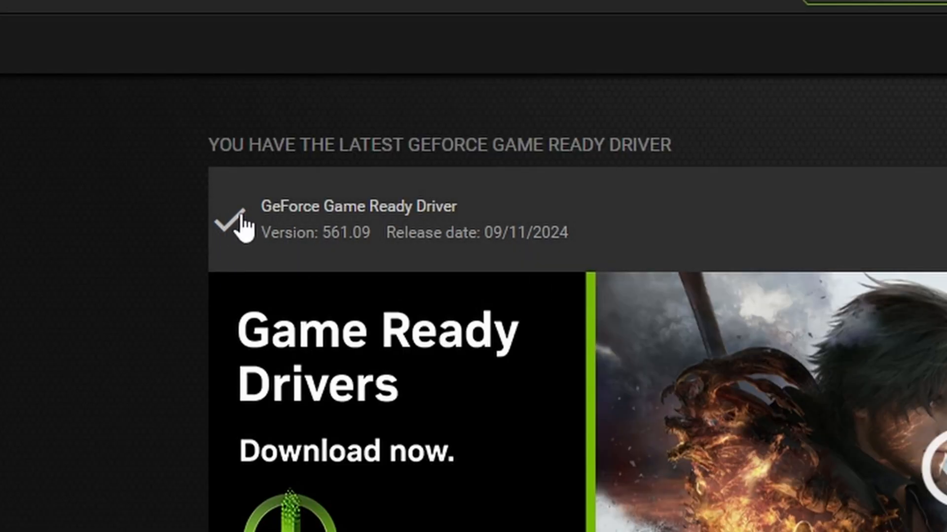
{"action": "mouse_move", "coordinate": [302, 232]}
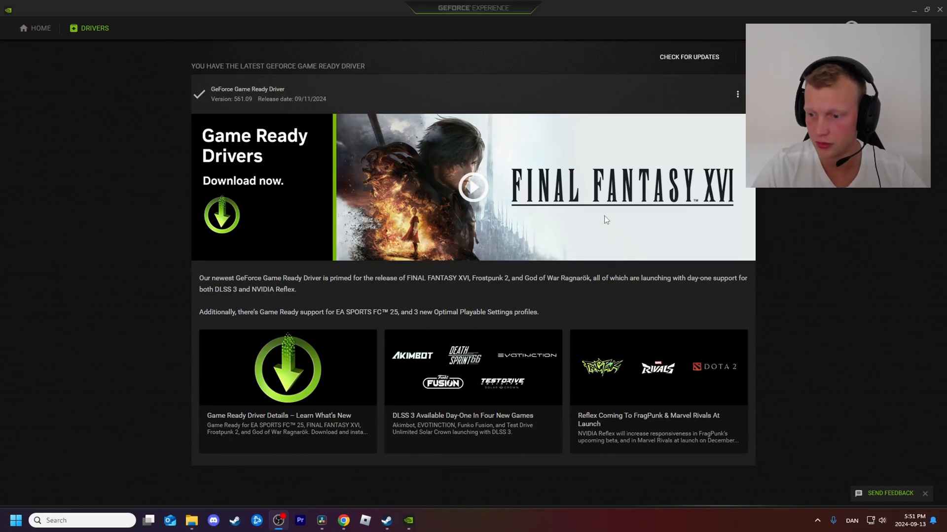
{"action": "mouse_move", "coordinate": [473, 203]}
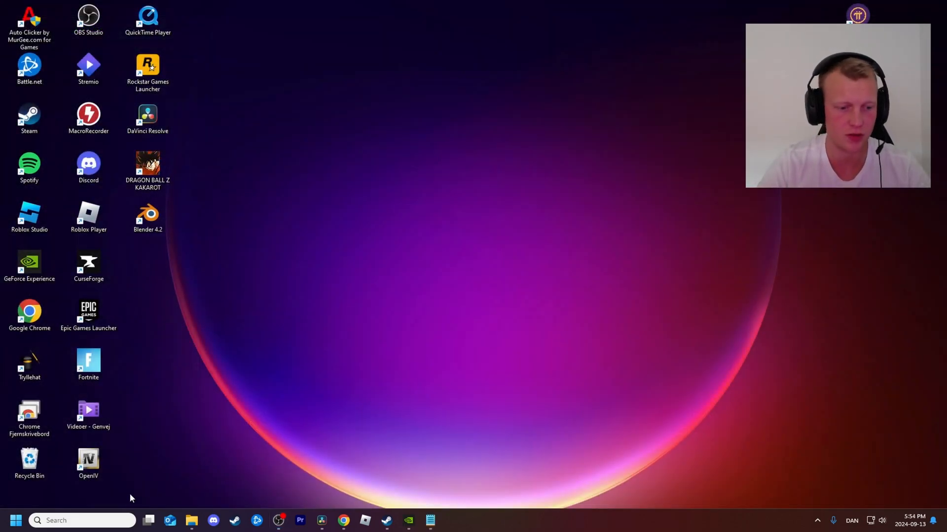
{"action": "mouse_move", "coordinate": [72, 520]}
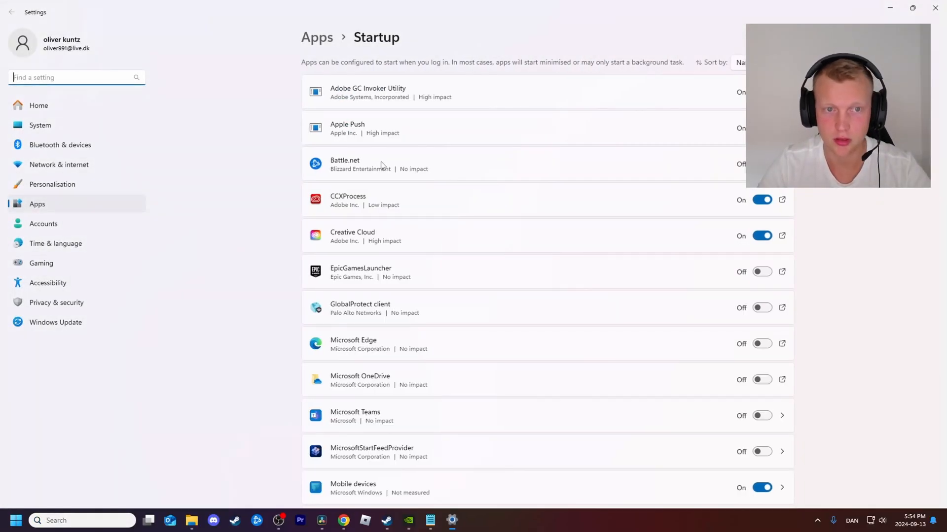
{"action": "mouse_move", "coordinate": [534, 158]}
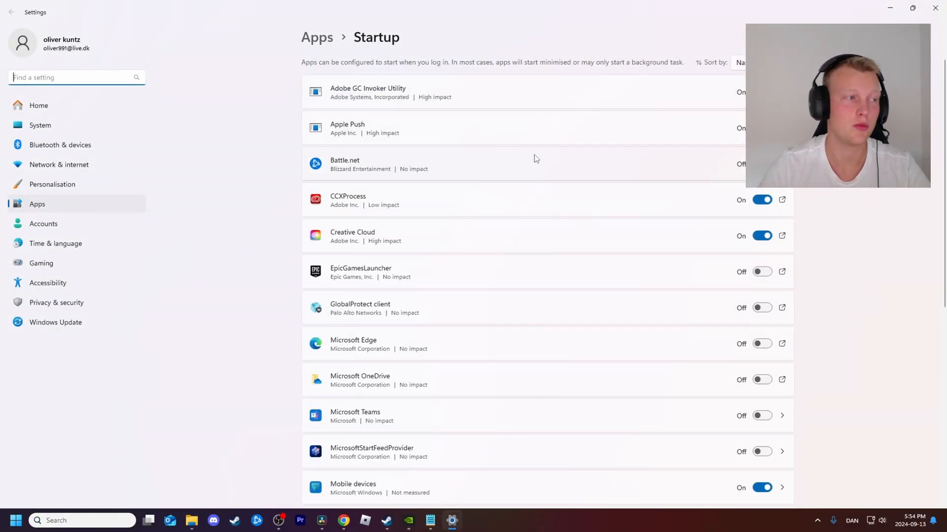
{"action": "mouse_move", "coordinate": [530, 88]}
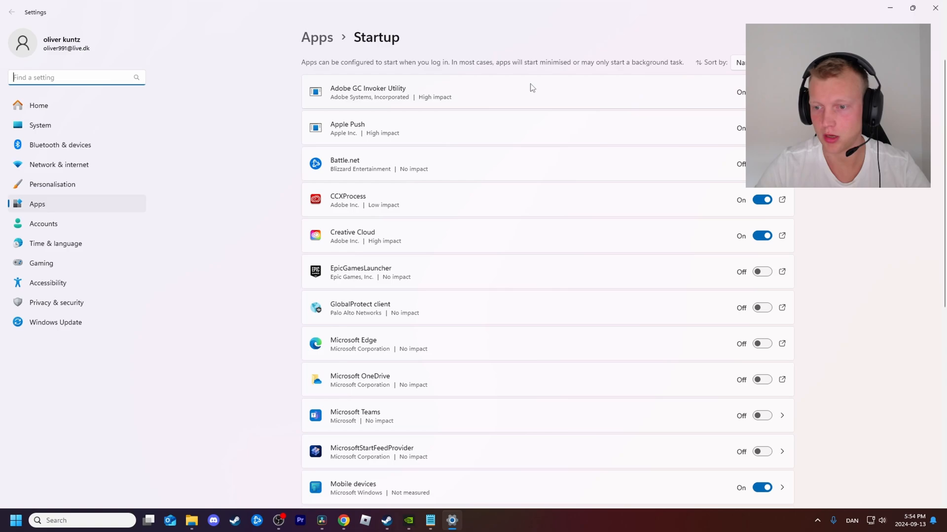
{"action": "mouse_move", "coordinate": [626, 323]}
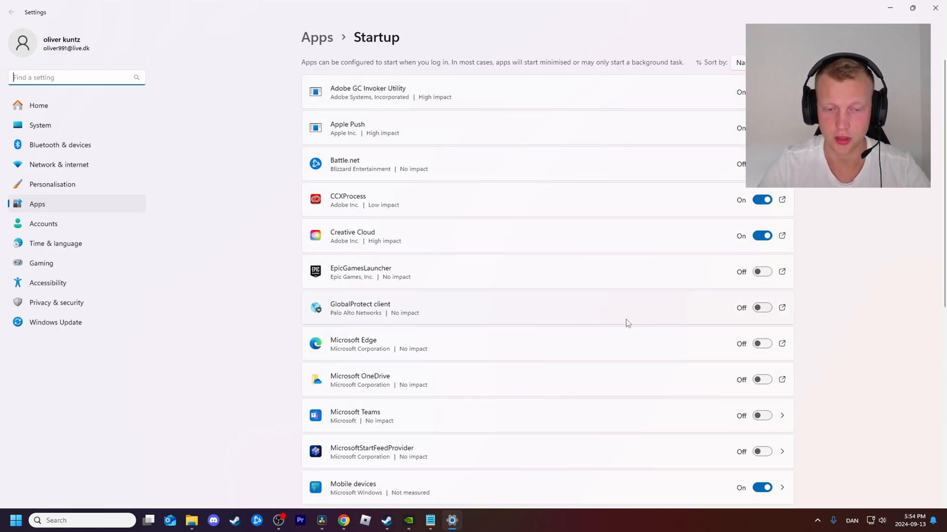
{"action": "mouse_move", "coordinate": [616, 329]}
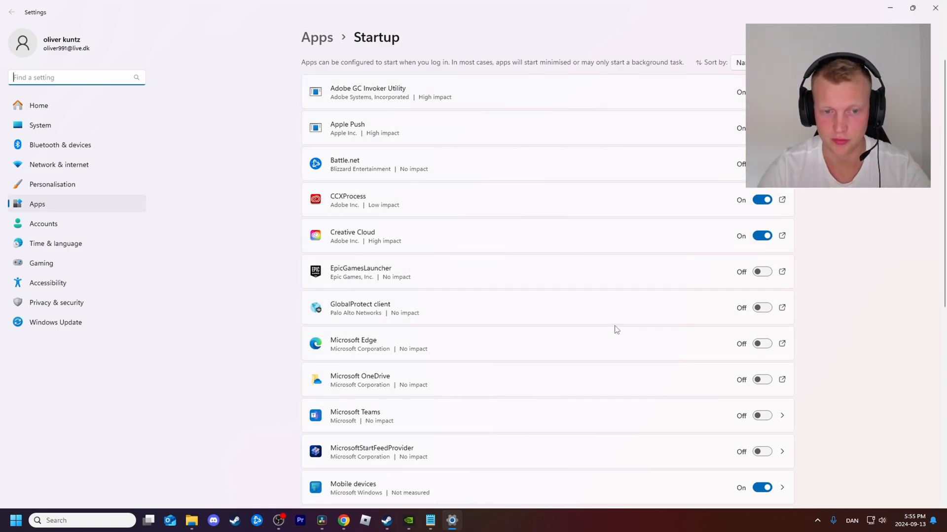
{"action": "mouse_move", "coordinate": [556, 297]}
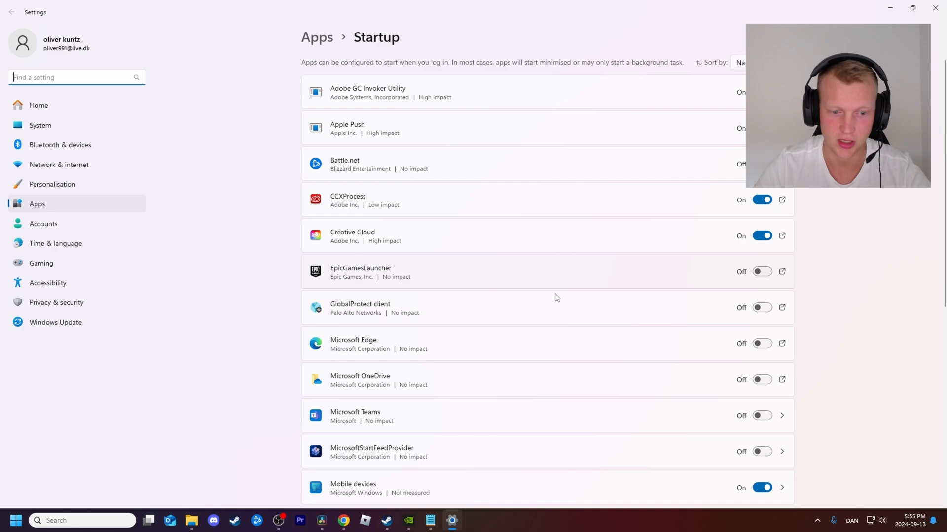
{"action": "mouse_move", "coordinate": [721, 191]}
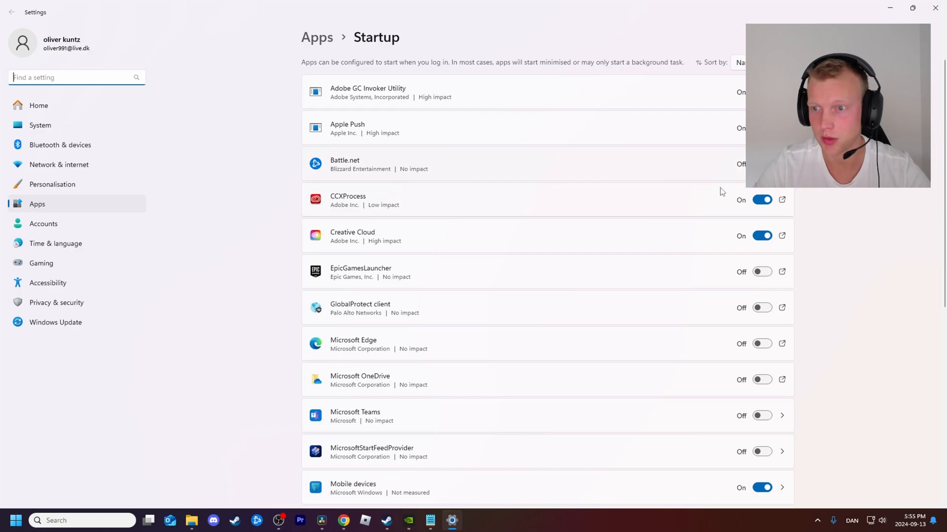
{"action": "mouse_move", "coordinate": [574, 217]}
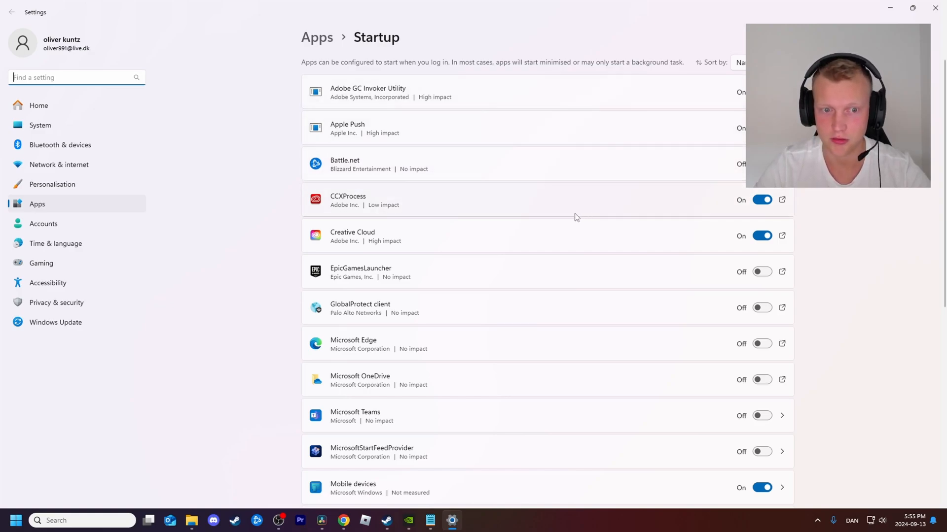
{"action": "mouse_move", "coordinate": [338, 211]}
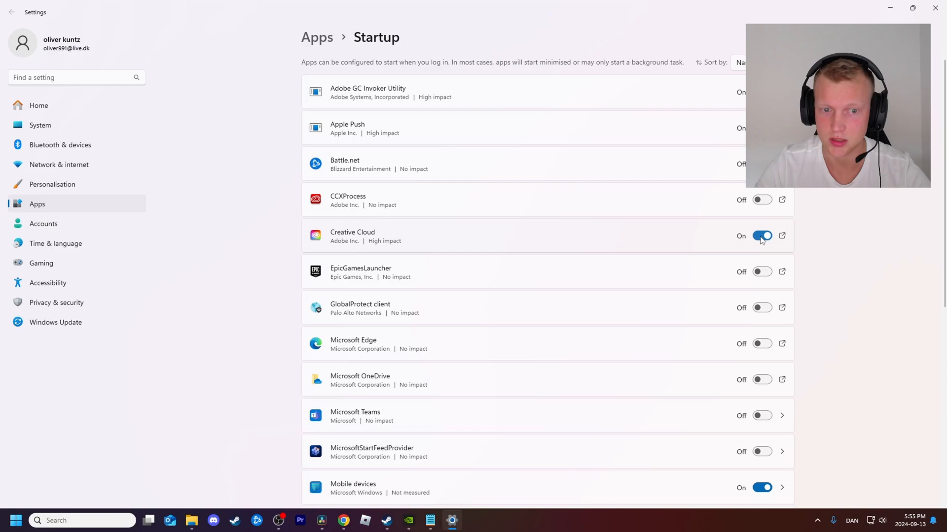
Step: Switch Creative Cloud's startup toggle off and review the remaining startup apps
{"action": "left_click", "coordinate": [761, 236]}
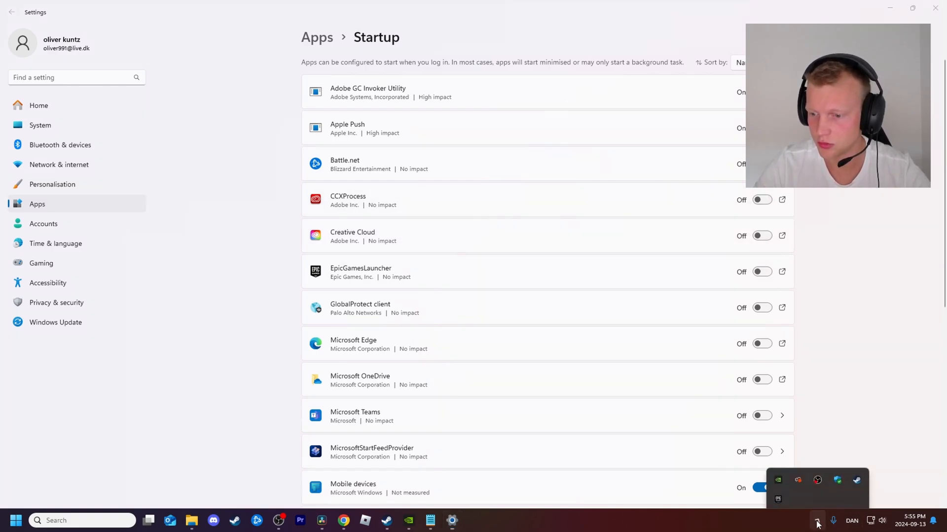
{"action": "left_click", "coordinate": [816, 521]}
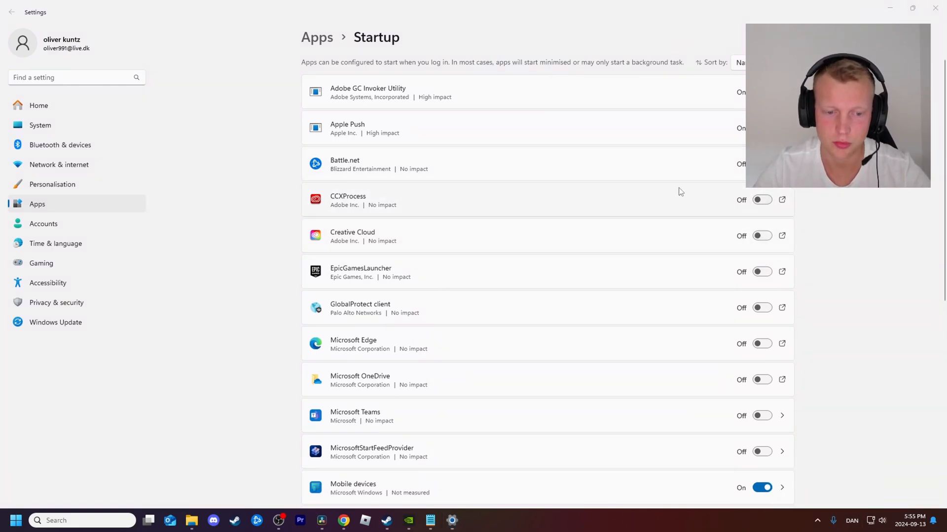
{"action": "mouse_move", "coordinate": [373, 234]}
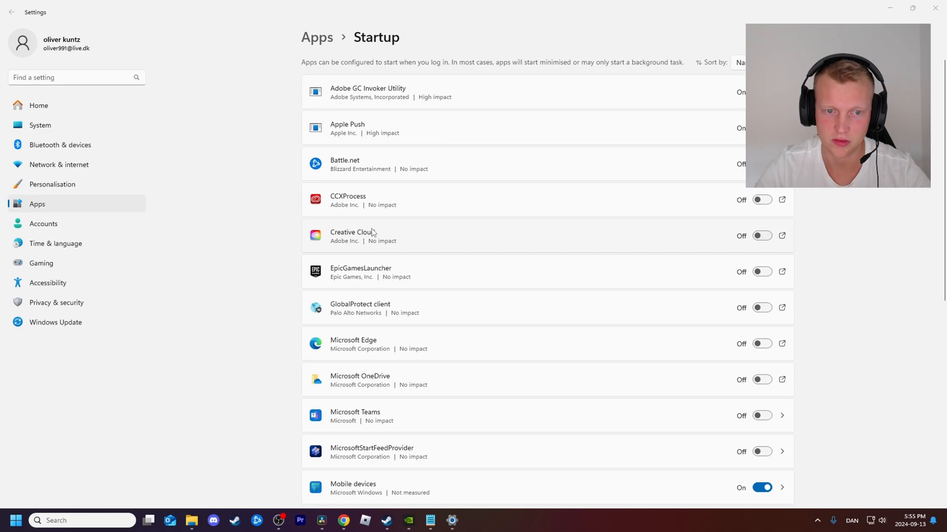
{"action": "mouse_move", "coordinate": [338, 247]}
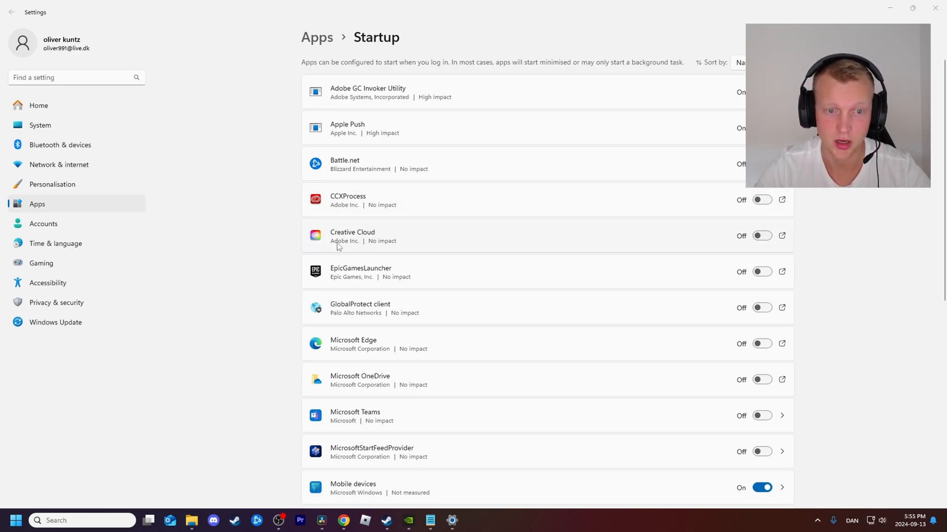
{"action": "scroll", "scroll_direction": "down", "scroll_amount": 3}
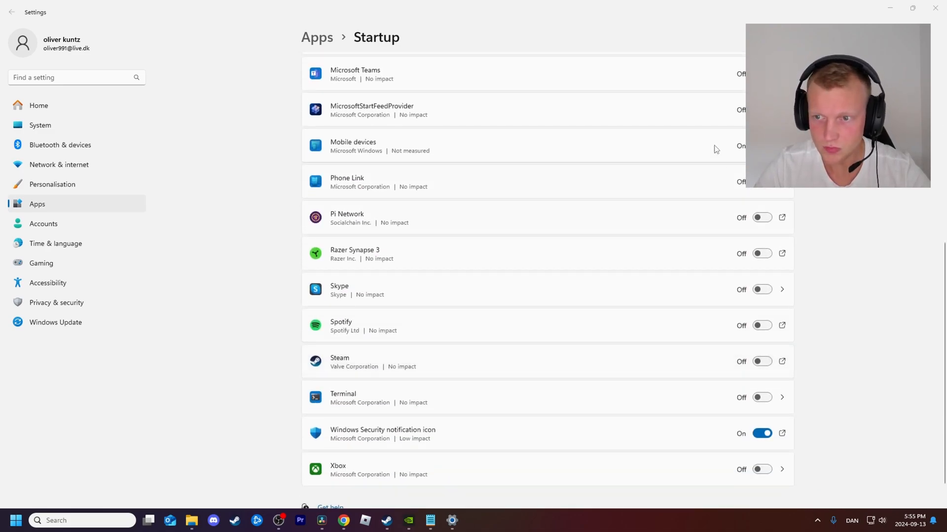
{"action": "scroll", "scroll_direction": "down", "scroll_amount": 3}
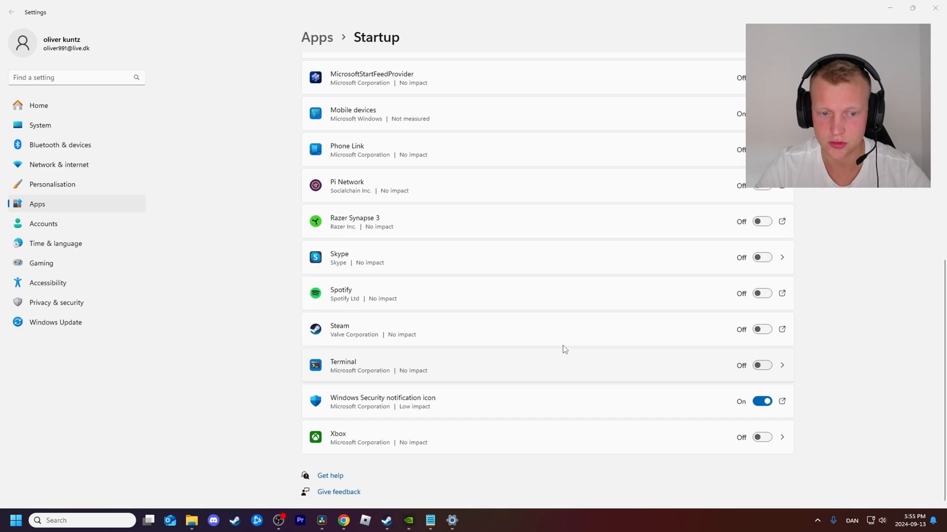
{"action": "mouse_move", "coordinate": [779, 318]}
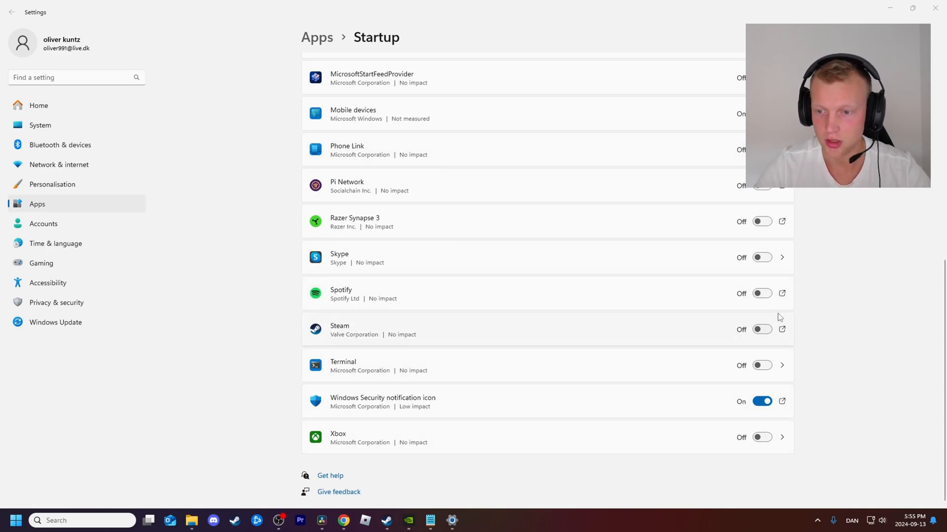
{"action": "scroll", "scroll_direction": "up", "scroll_amount": 3}
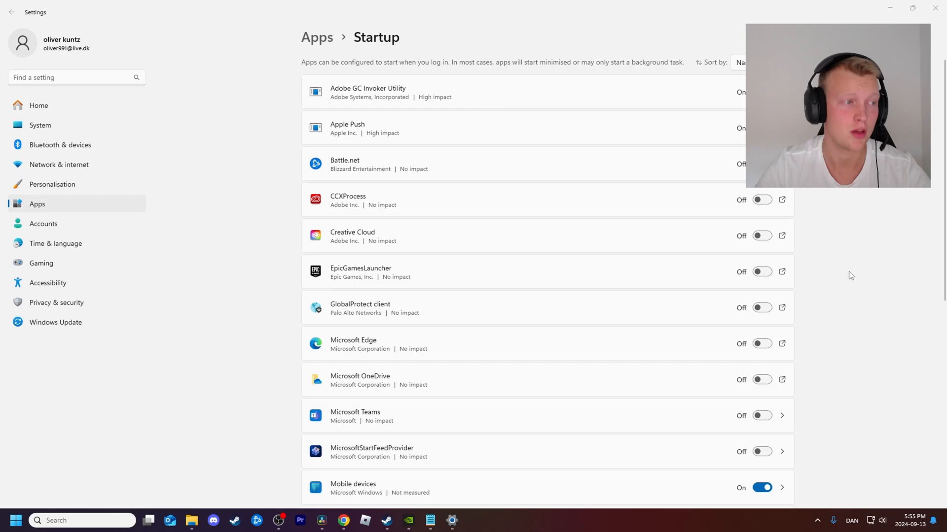
{"action": "mouse_move", "coordinate": [623, 232]}
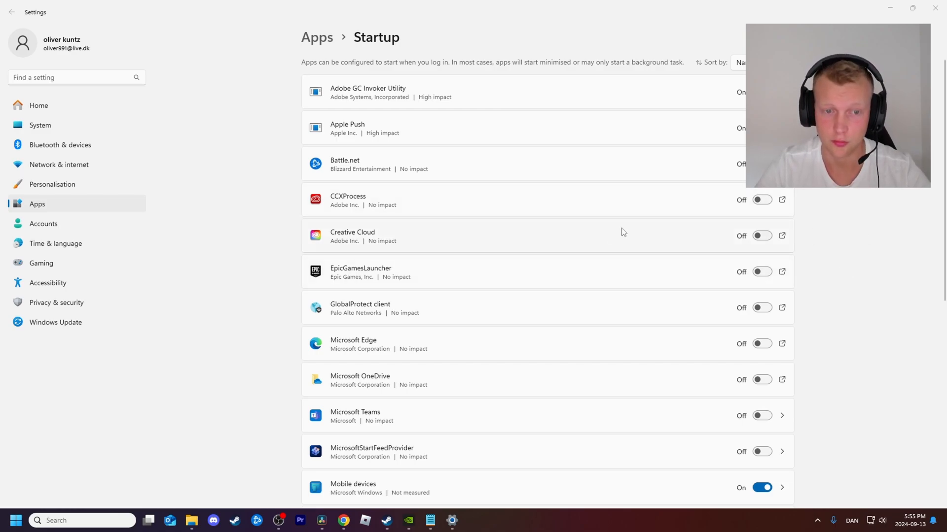
{"action": "mouse_move", "coordinate": [380, 119]}
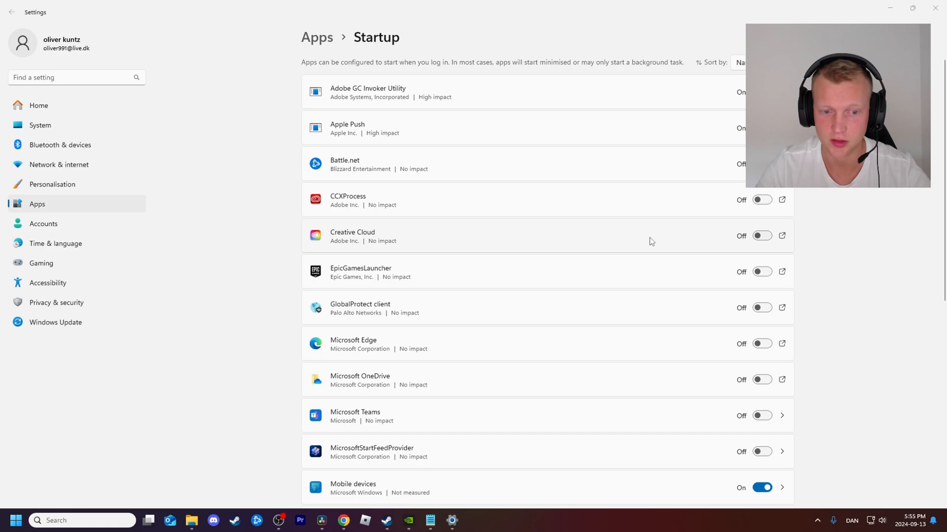
{"action": "mouse_move", "coordinate": [816, 498]}
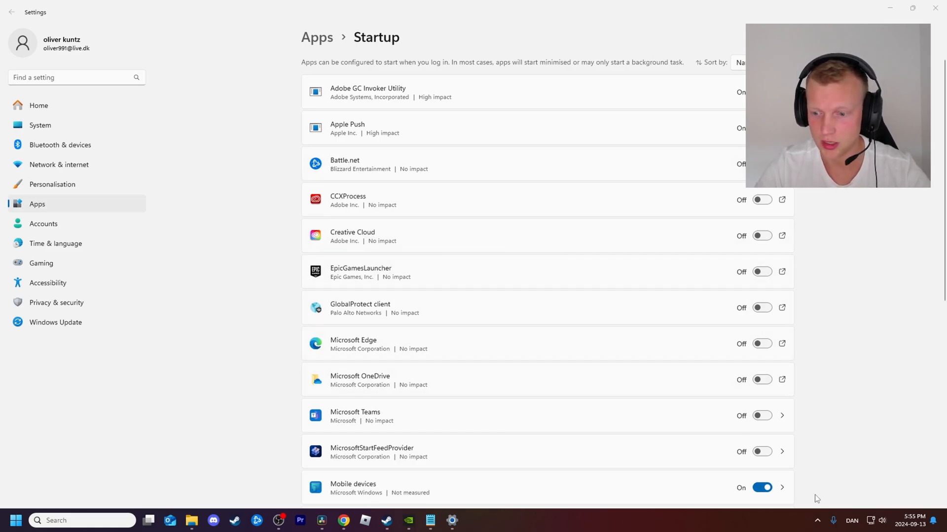
{"action": "left_click", "coordinate": [817, 520]}
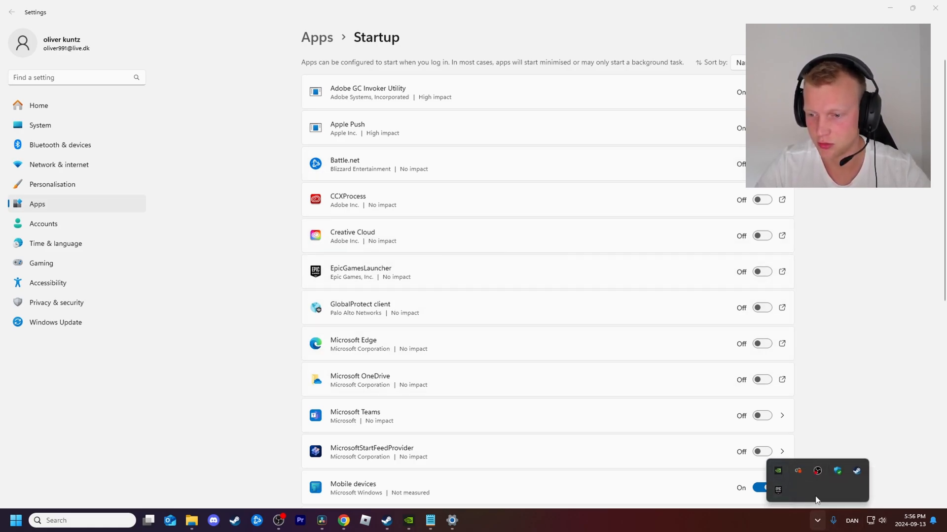
{"action": "mouse_move", "coordinate": [815, 497]}
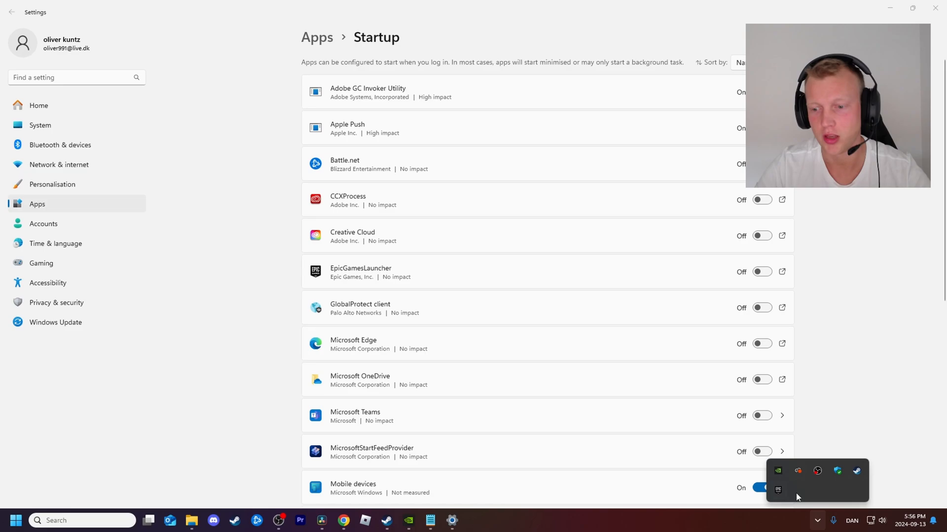
{"action": "mouse_move", "coordinate": [820, 379]}
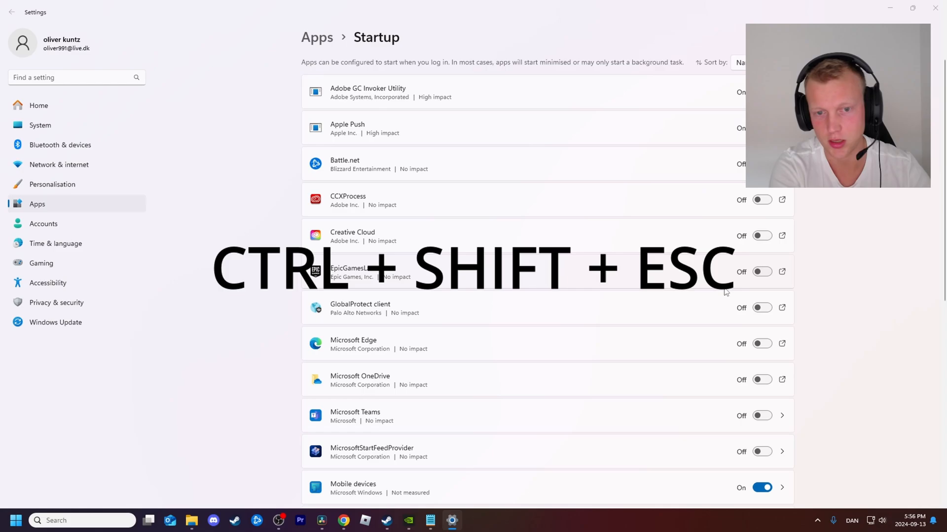
{"action": "key", "text": "ctrl+shift+esc"}
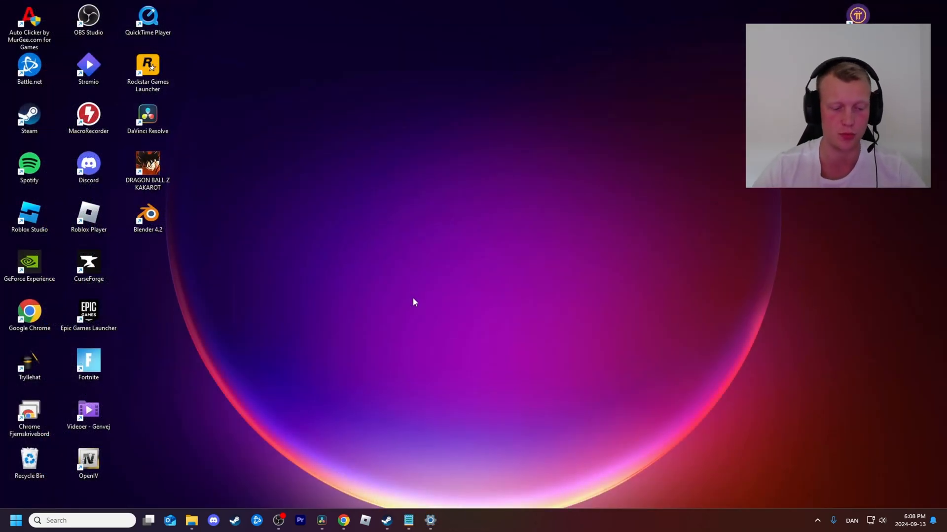
Step: Run %temp% from the Win+R dialog to open the Temp folder
{"action": "key", "text": "win+r"}
{"action": "type", "text": "%temp%"}
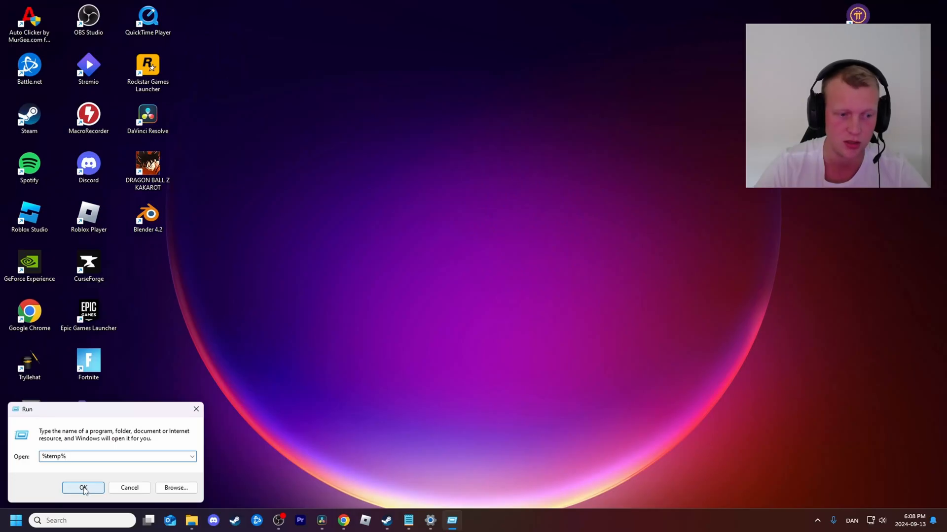
{"action": "left_click", "coordinate": [83, 488]}
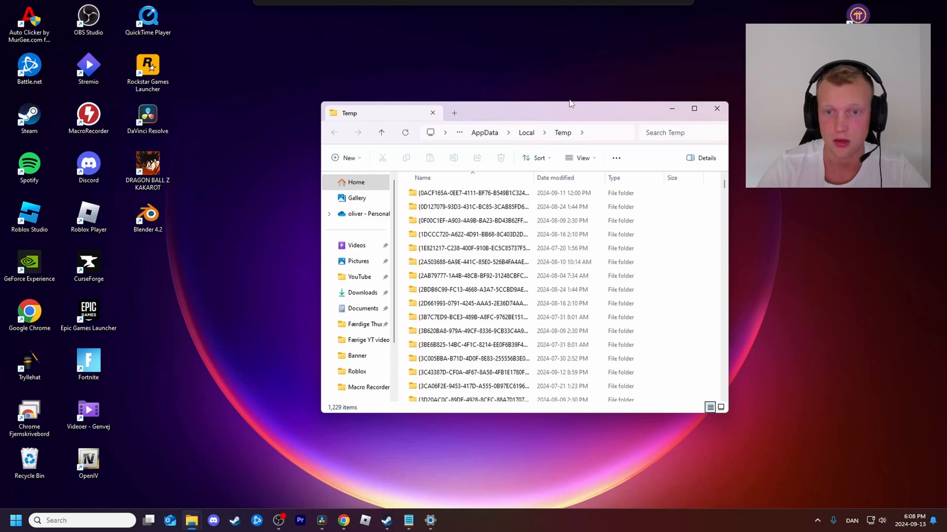
Step: Maximize Temp, select all 1,229 items and delete them for all items, skipping in-use ones
{"action": "left_click", "coordinate": [693, 108]}
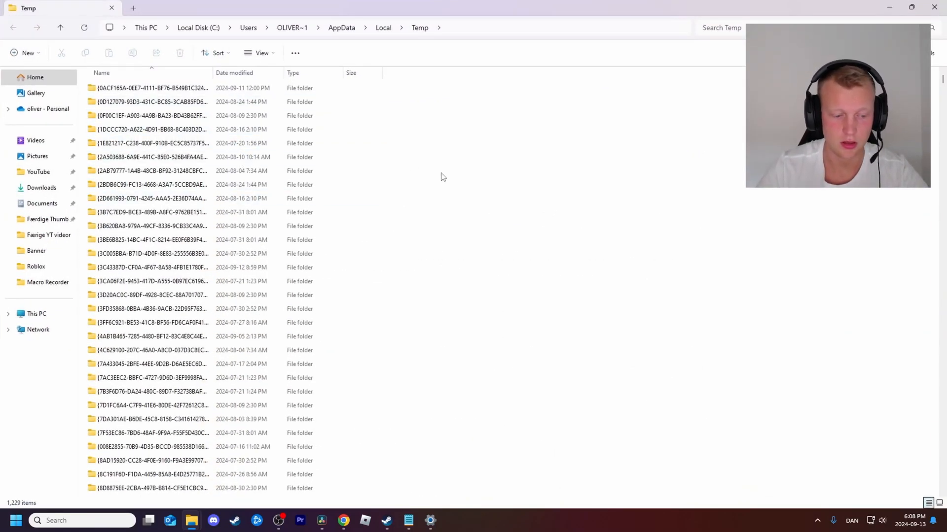
{"action": "key", "text": "ctrl+a"}
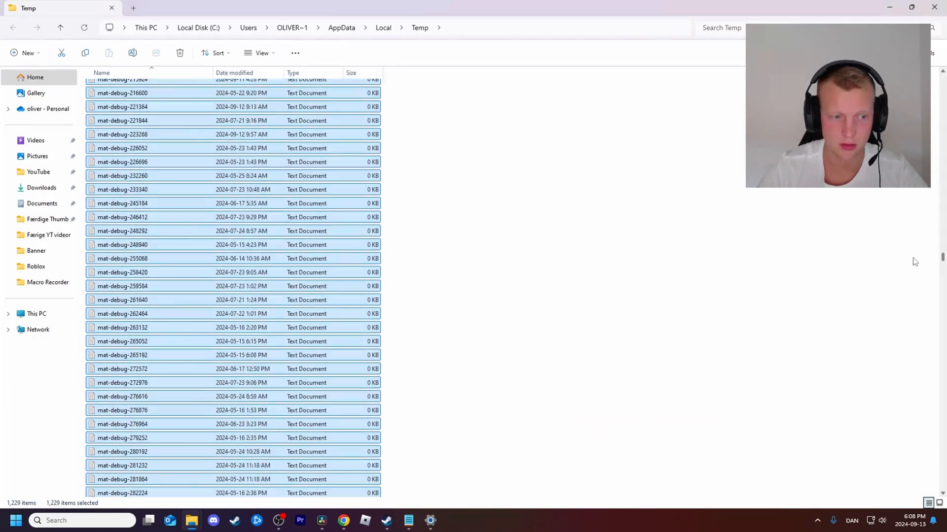
{"action": "scroll", "scroll_direction": "up", "scroll_amount": 3}
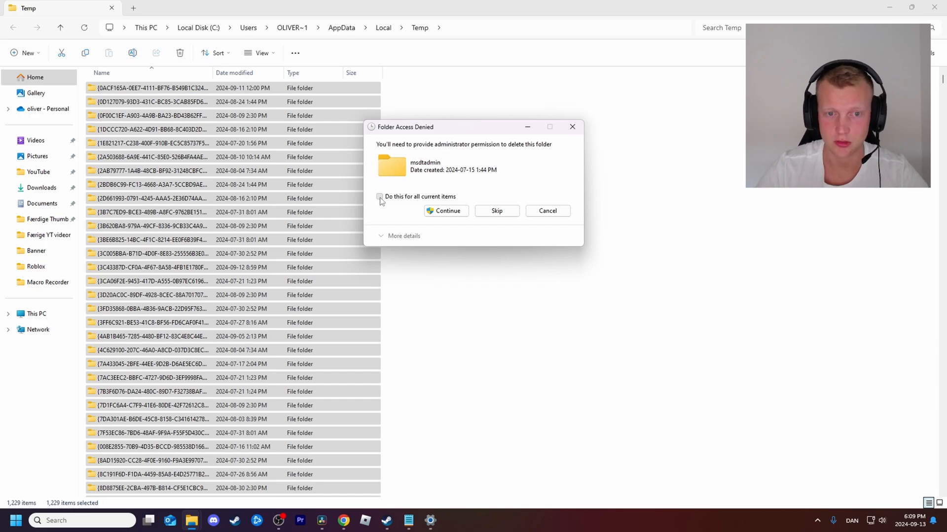
{"action": "left_click", "coordinate": [379, 197]}
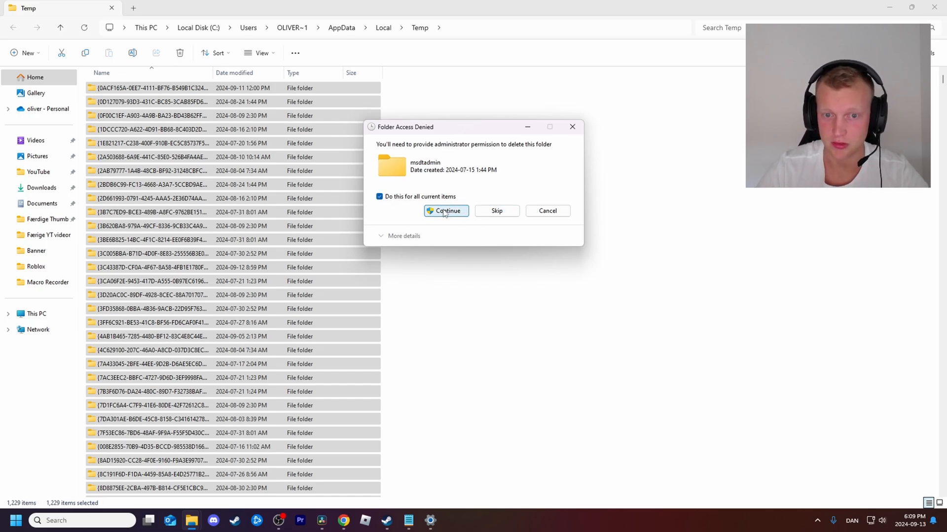
{"action": "left_click", "coordinate": [446, 210]}
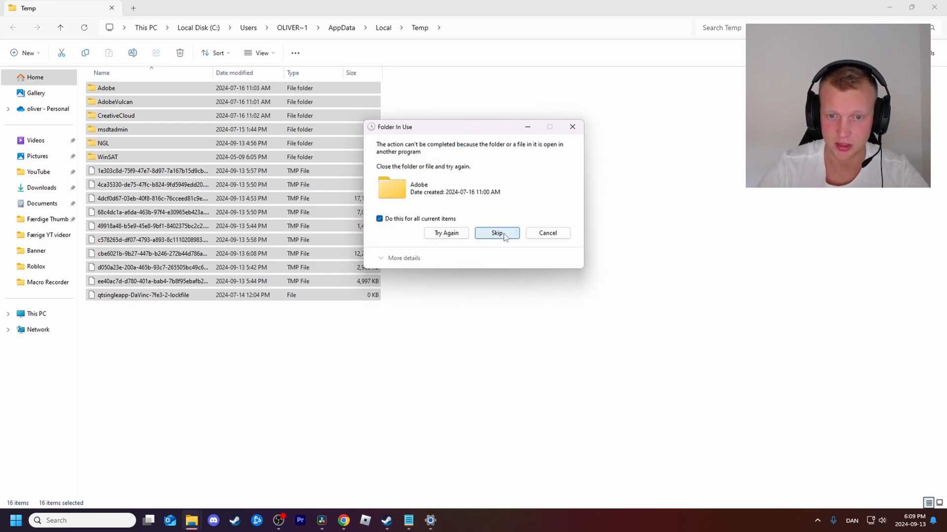
{"action": "left_click", "coordinate": [496, 233]}
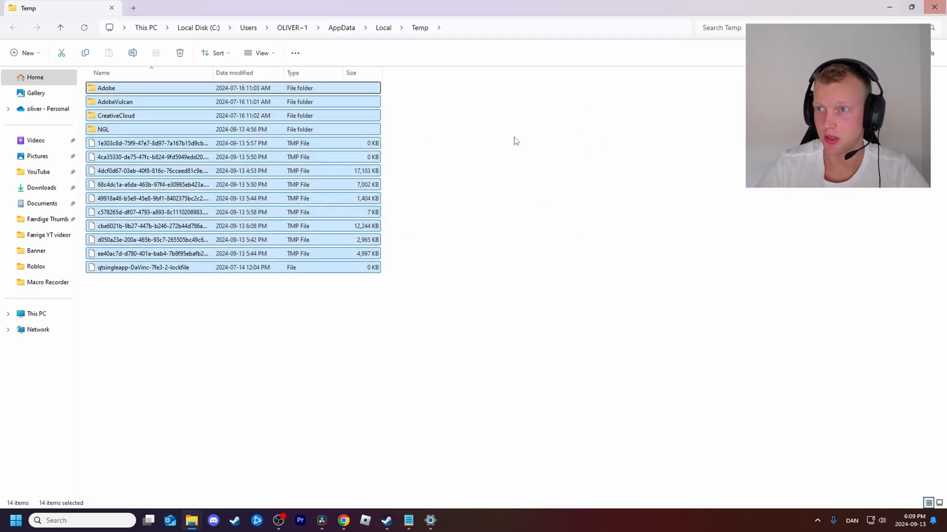
{"action": "mouse_move", "coordinate": [610, 110]}
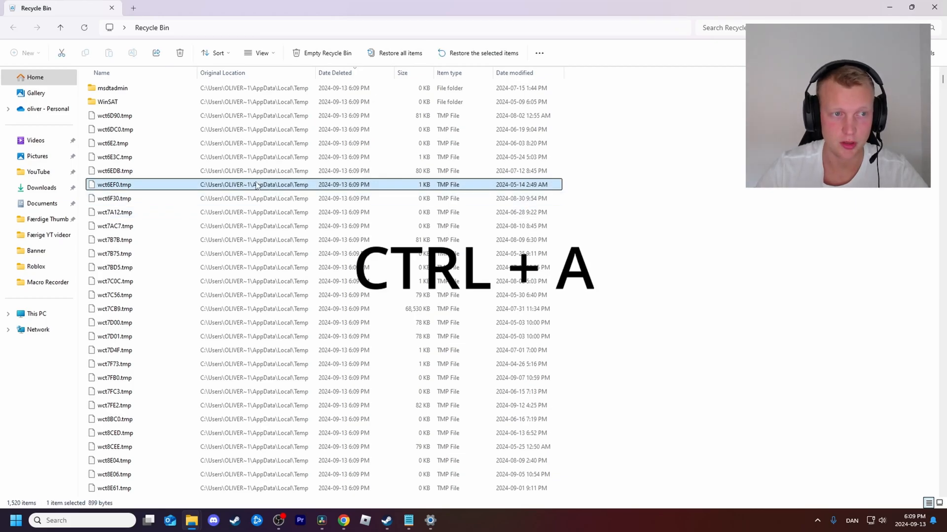
Step: Select all 1,520 Recycle Bin items and confirm permanent deletion
{"action": "key", "text": "ctrl+a"}
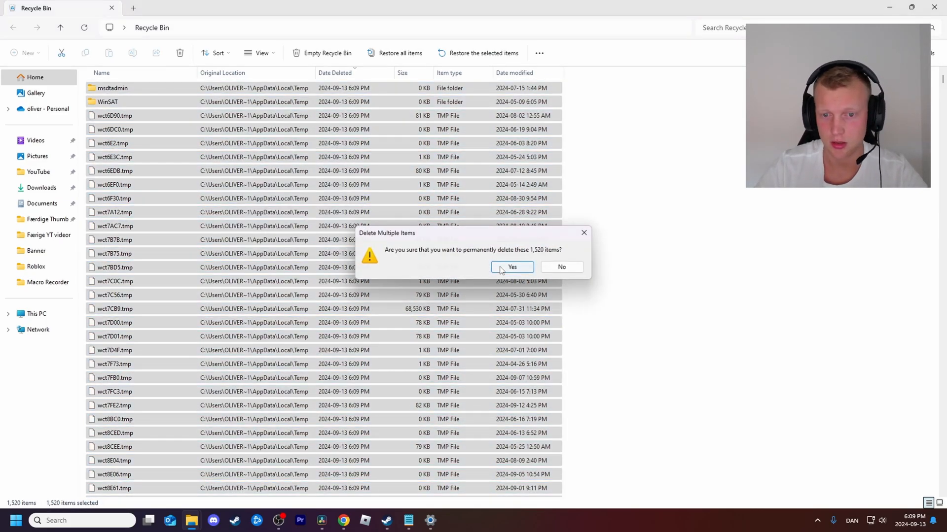
{"action": "left_click", "coordinate": [512, 266]}
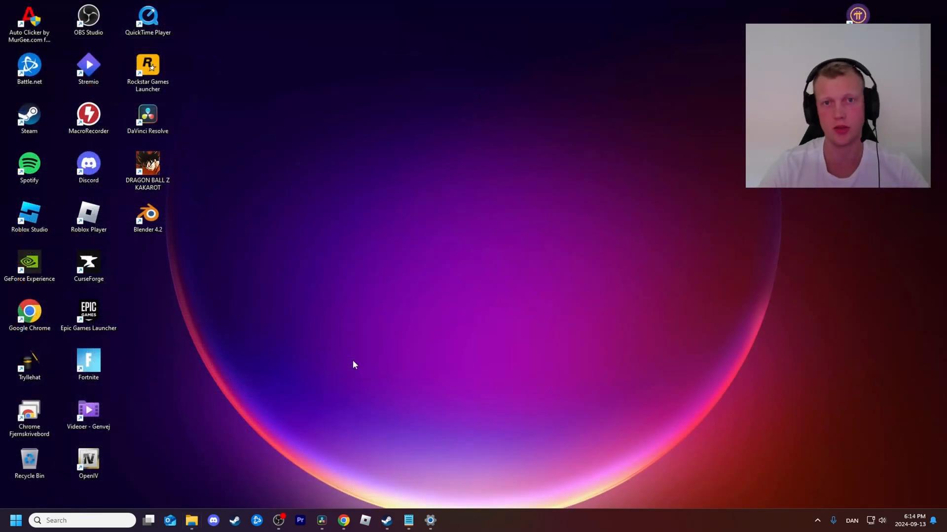
Step: Open Power Options via 'control panel' and select the High performance plan
{"action": "type", "text": "control p"}
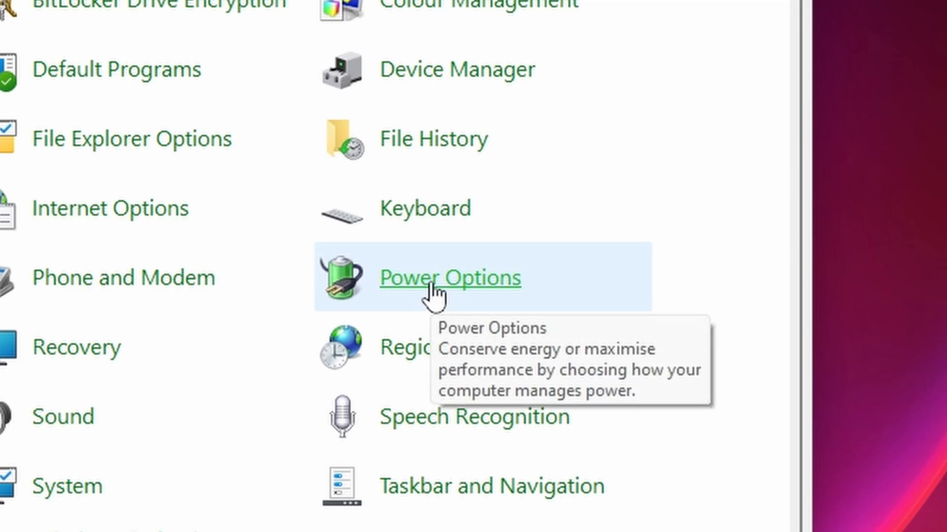
{"action": "left_click", "coordinate": [450, 278]}
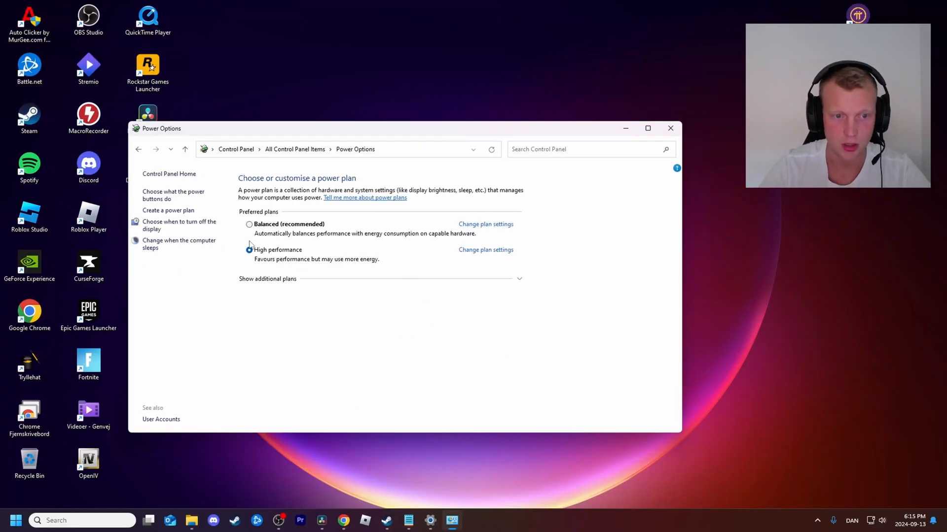
{"action": "left_click", "coordinate": [248, 250]}
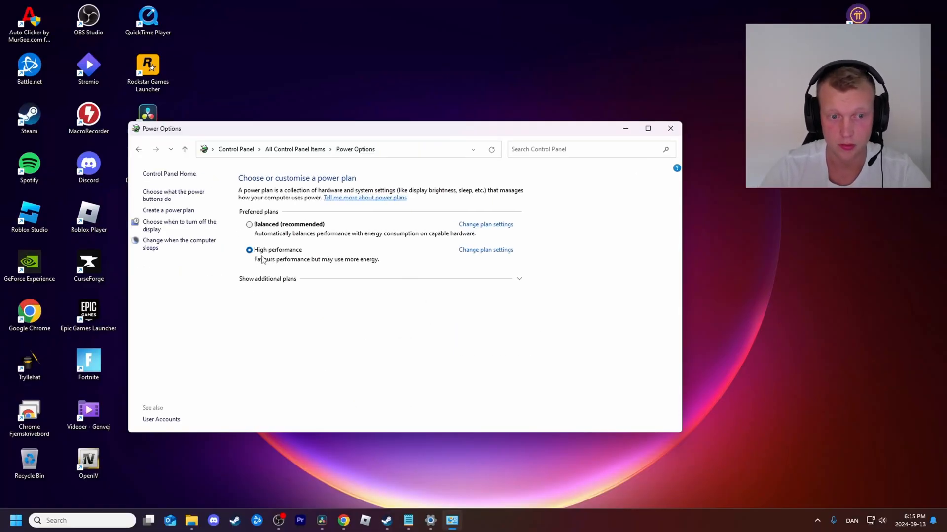
{"action": "mouse_move", "coordinate": [310, 251]}
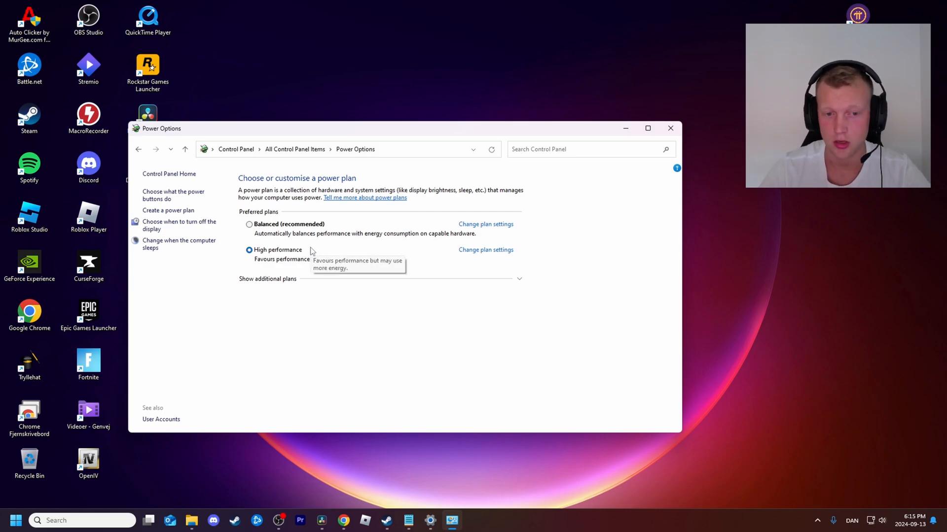
{"action": "mouse_move", "coordinate": [284, 249]}
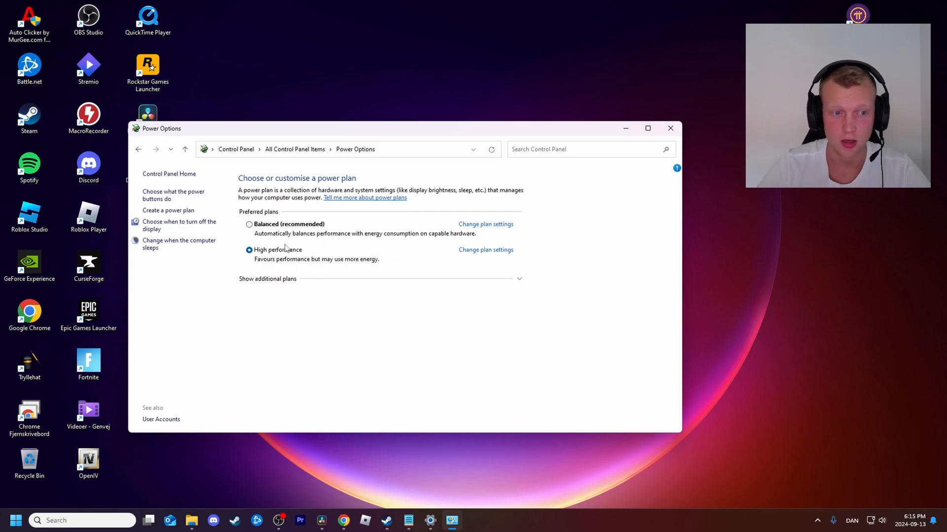
{"action": "mouse_move", "coordinate": [276, 264]}
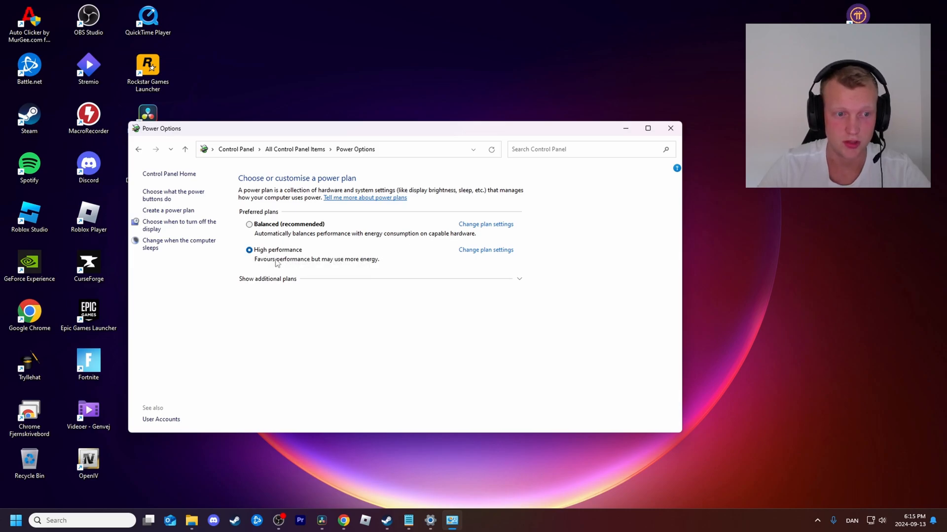
{"action": "left_click", "coordinate": [670, 128]}
{"action": "type", "text": "windo"}
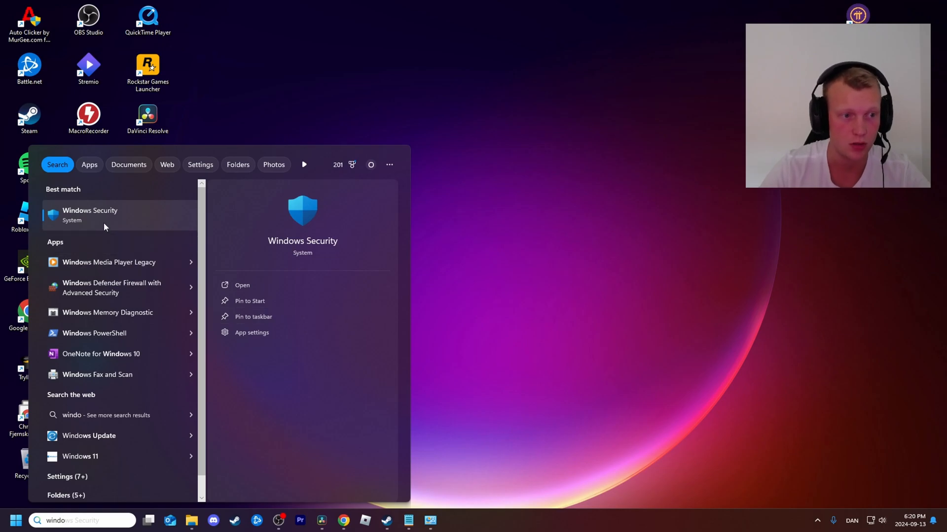
Step: Open Windows Update from an 'update' search and run Check for updates
{"action": "type", "text": "update"}
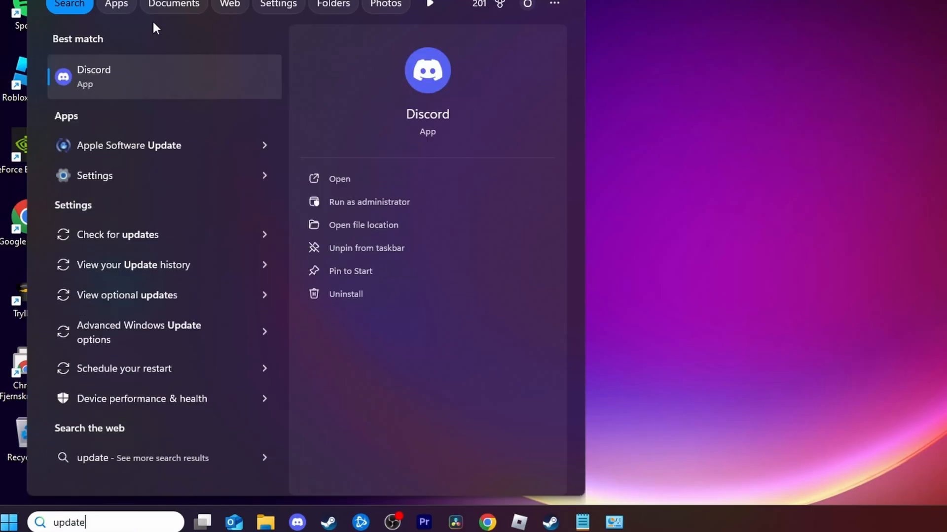
{"action": "left_click", "coordinate": [117, 234]}
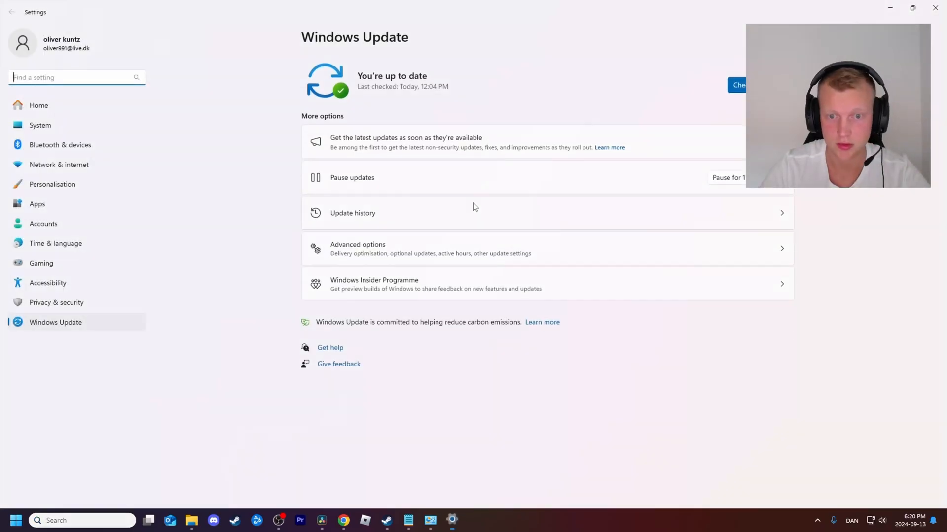
{"action": "left_click", "coordinate": [739, 84]}
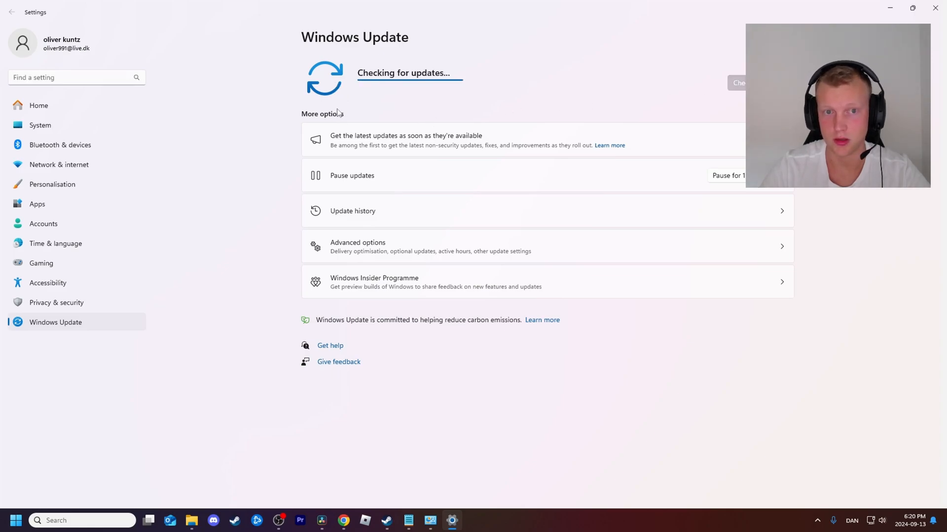
{"action": "mouse_move", "coordinate": [389, 90]}
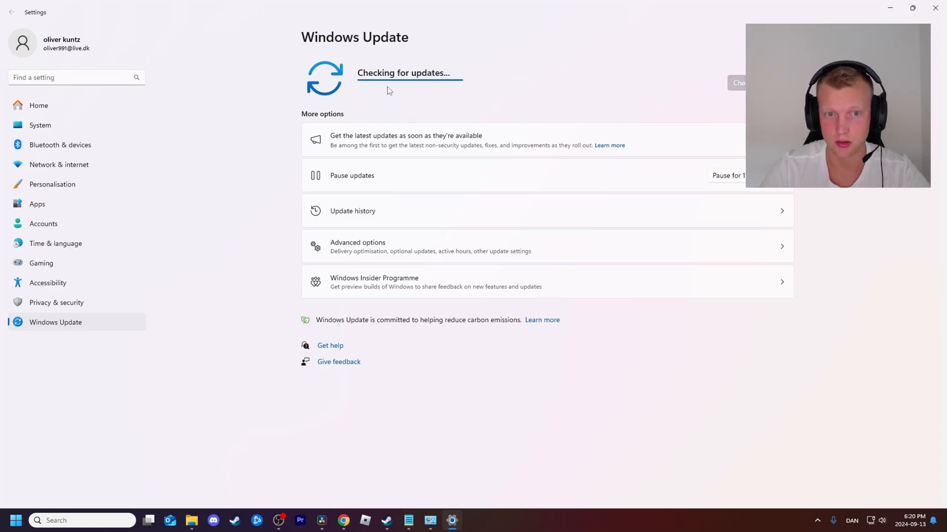
{"action": "mouse_move", "coordinate": [445, 91]}
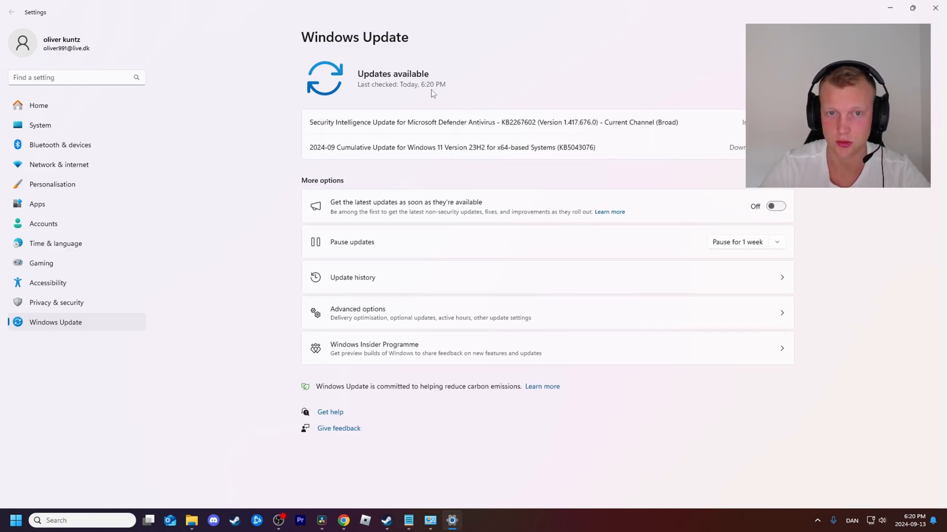
{"action": "mouse_move", "coordinate": [616, 141]}
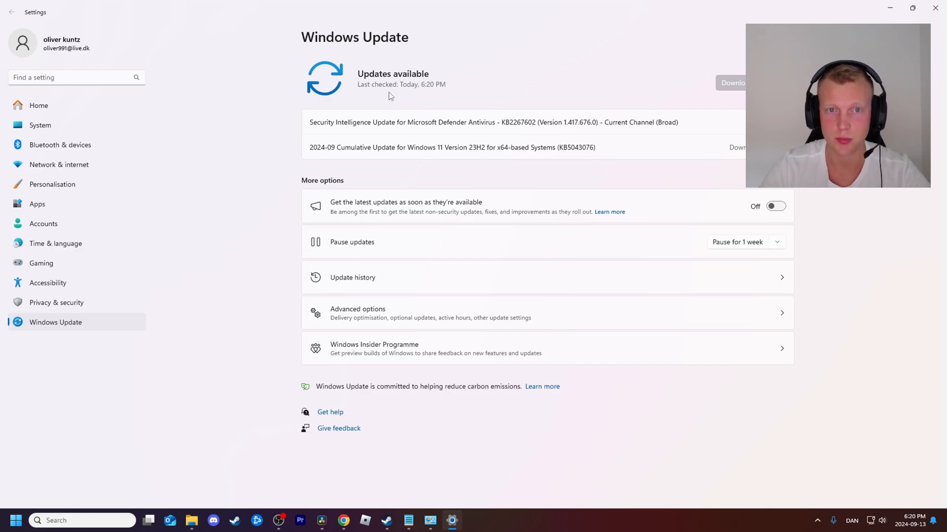
{"action": "mouse_move", "coordinate": [470, 172]}
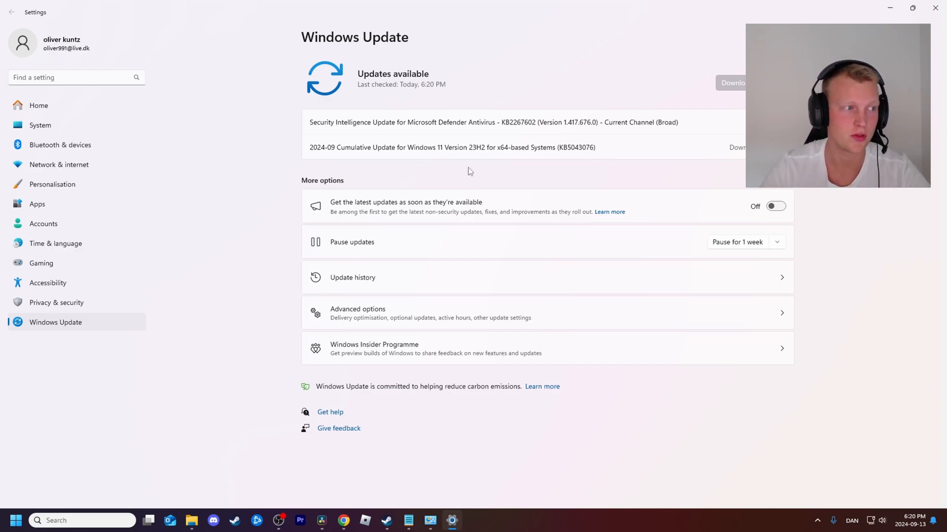
{"action": "mouse_move", "coordinate": [568, 248]}
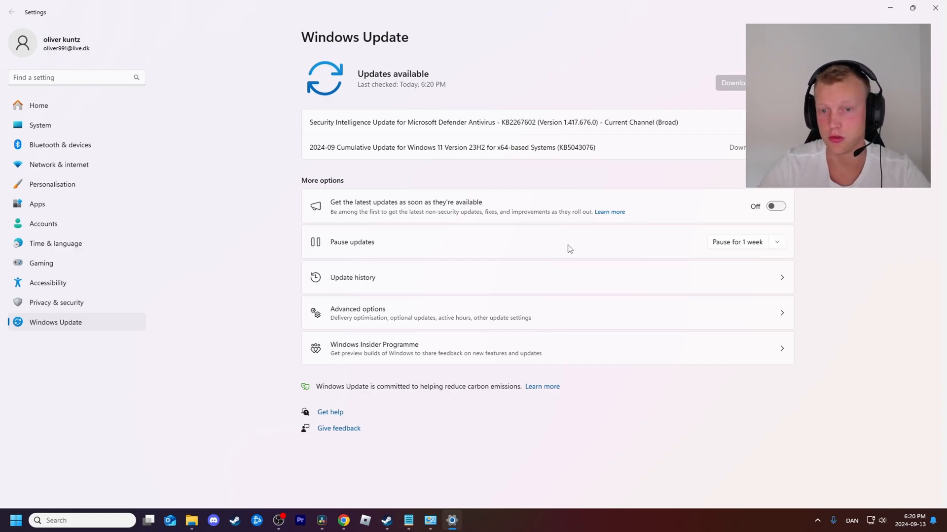
{"action": "mouse_move", "coordinate": [387, 193]}
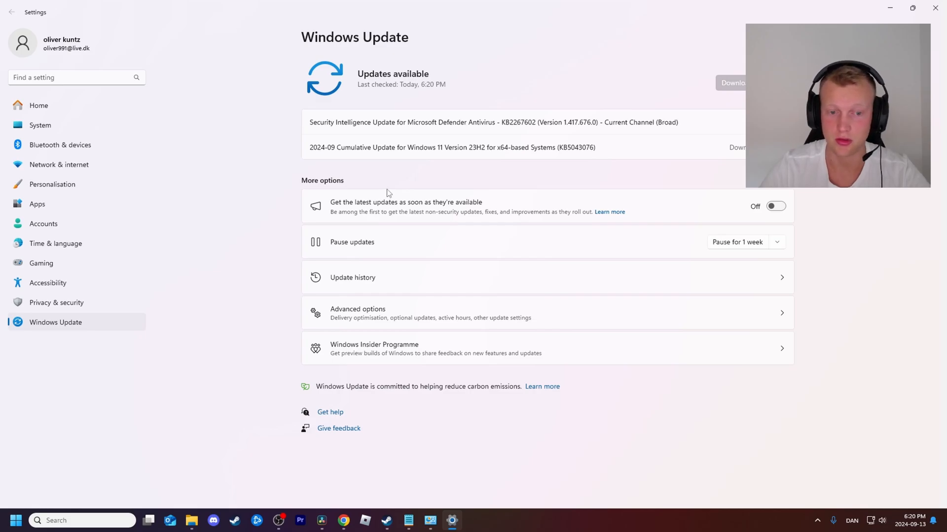
{"action": "mouse_move", "coordinate": [457, 174]}
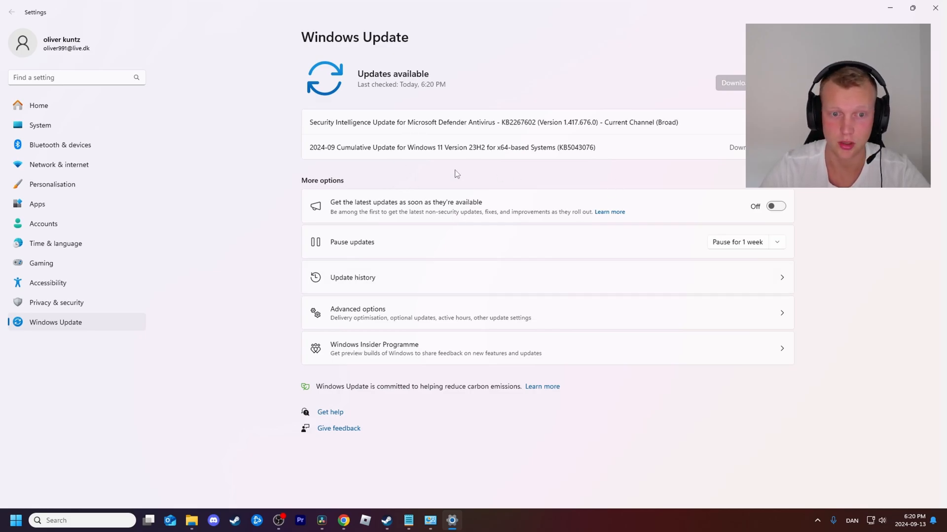
Step: Apply the 'Lower your refresh rate to 60 Hz' energy recommendation under Power settings
{"action": "left_click", "coordinate": [38, 105]}
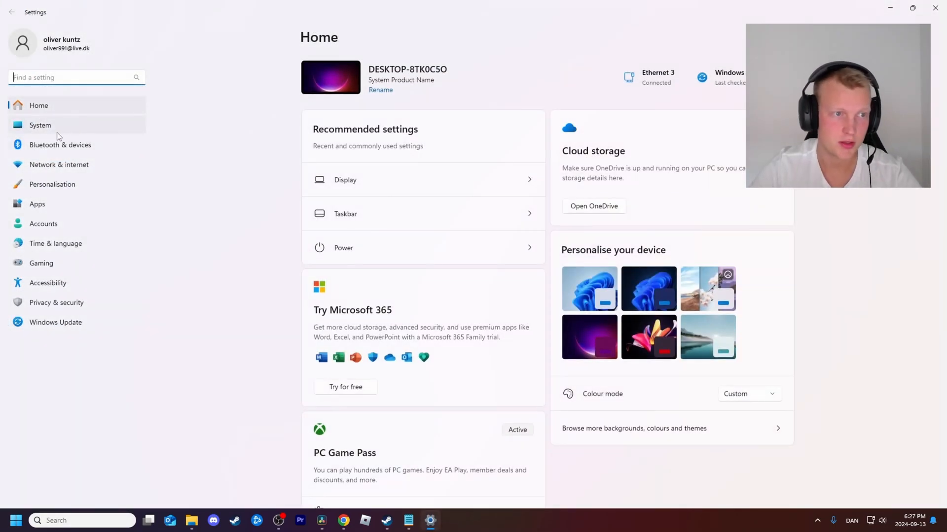
{"action": "left_click", "coordinate": [41, 125]}
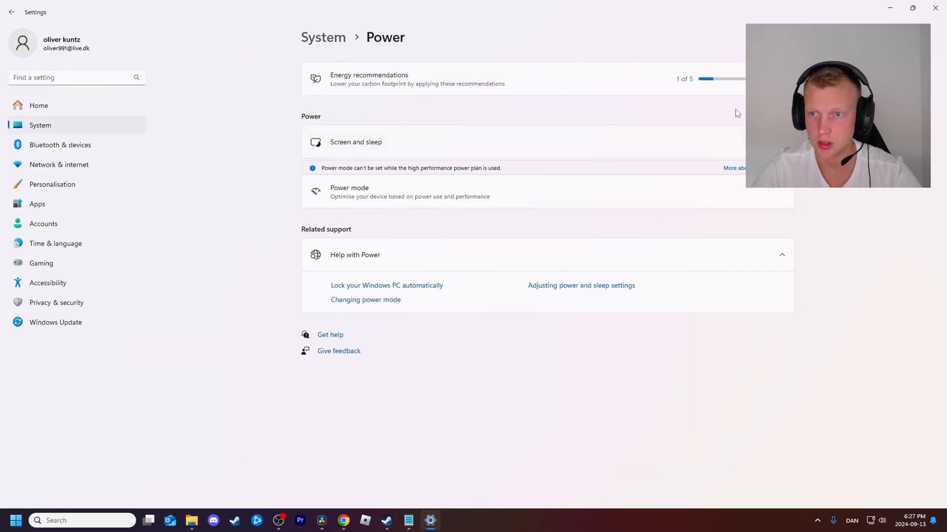
{"action": "mouse_move", "coordinate": [391, 85]}
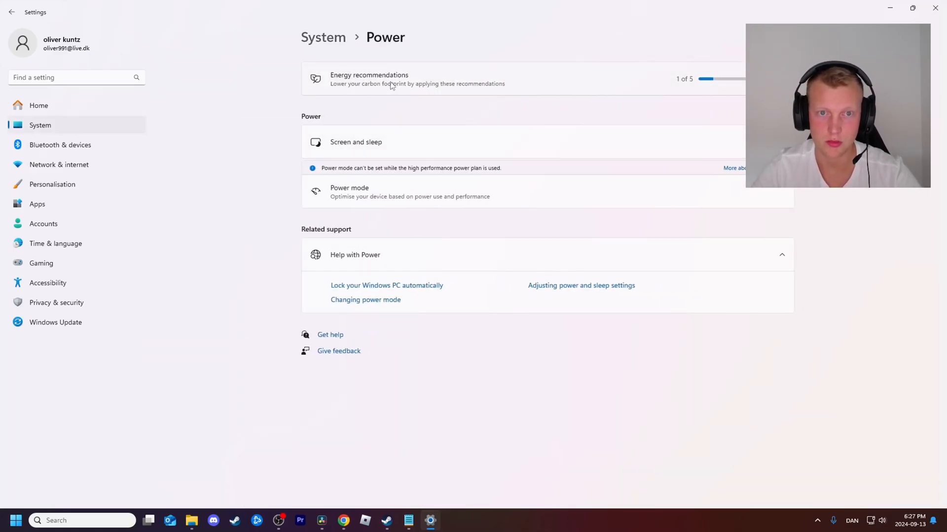
{"action": "left_click", "coordinate": [386, 79]}
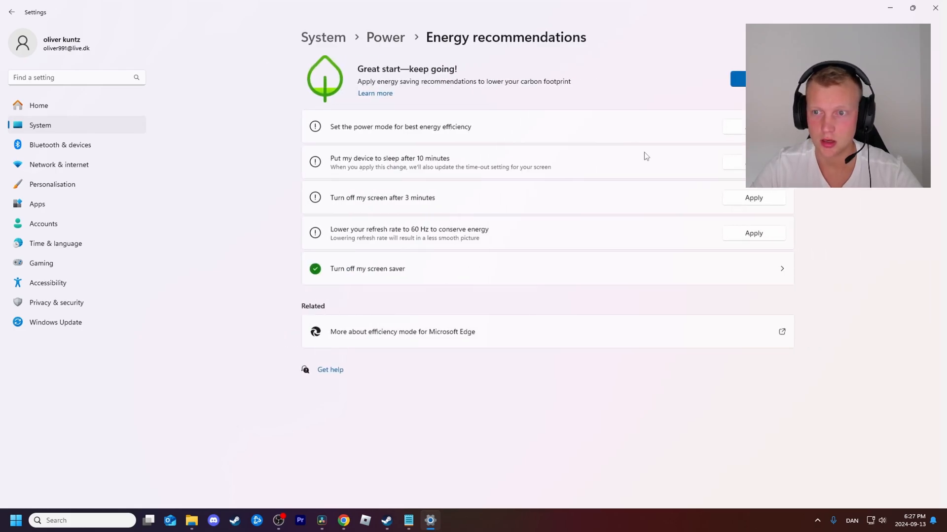
{"action": "mouse_move", "coordinate": [338, 234]}
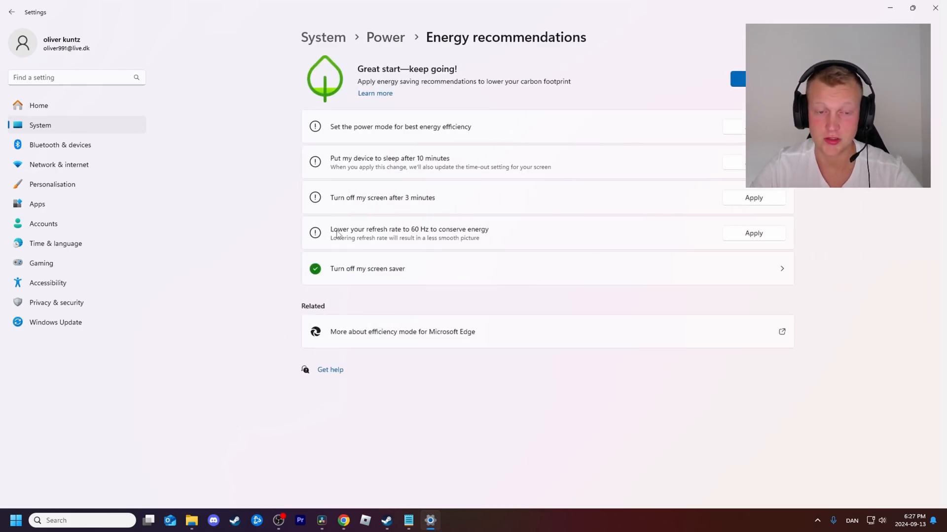
{"action": "left_click", "coordinate": [753, 233]}
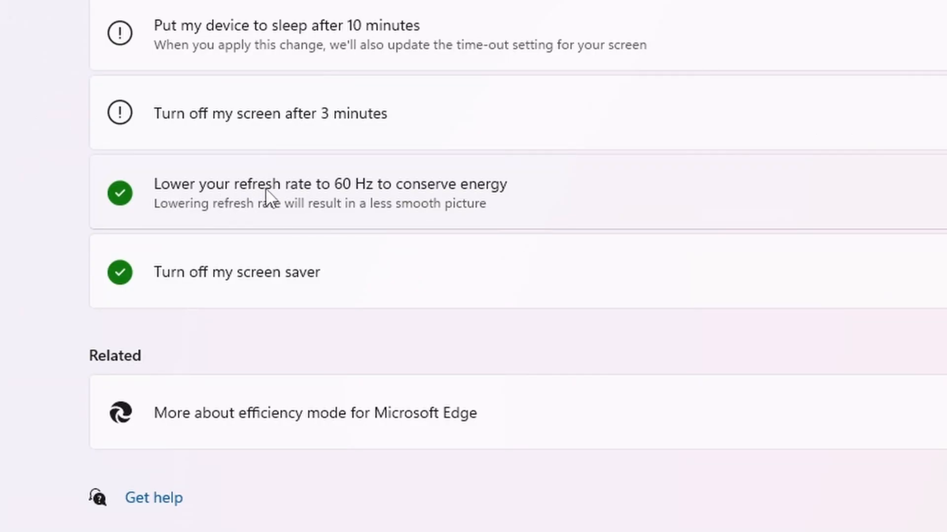
{"action": "mouse_move", "coordinate": [520, 218]}
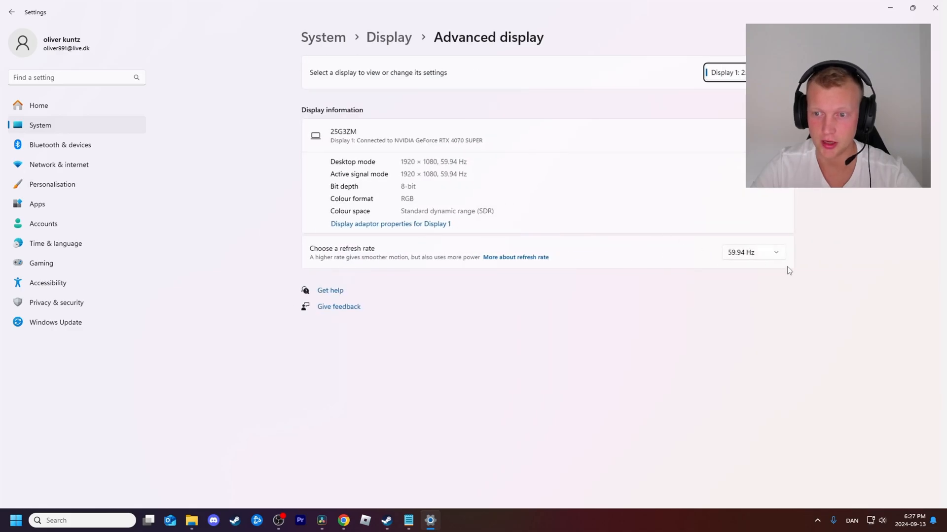
Step: Set the refresh rate to 239.96 Hz, keep the change, and reopen display settings
{"action": "left_click", "coordinate": [751, 252]}
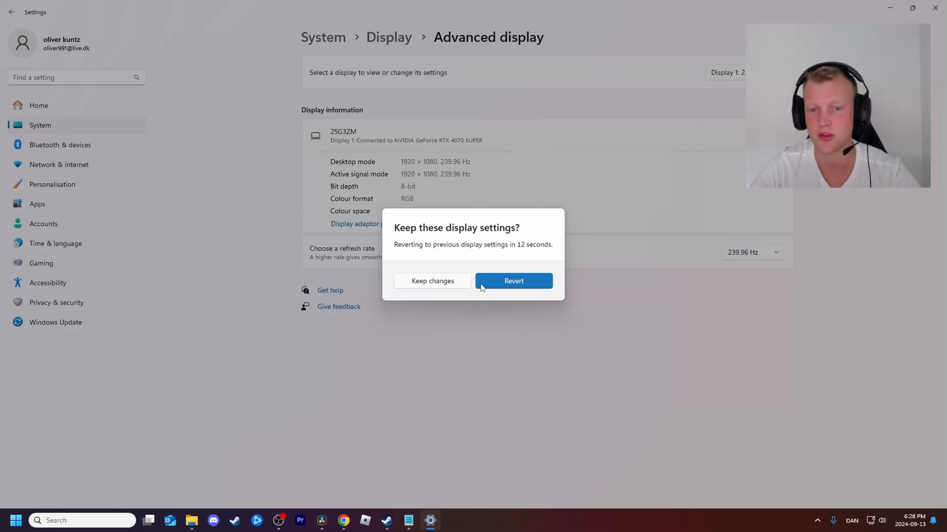
{"action": "left_click", "coordinate": [432, 281]}
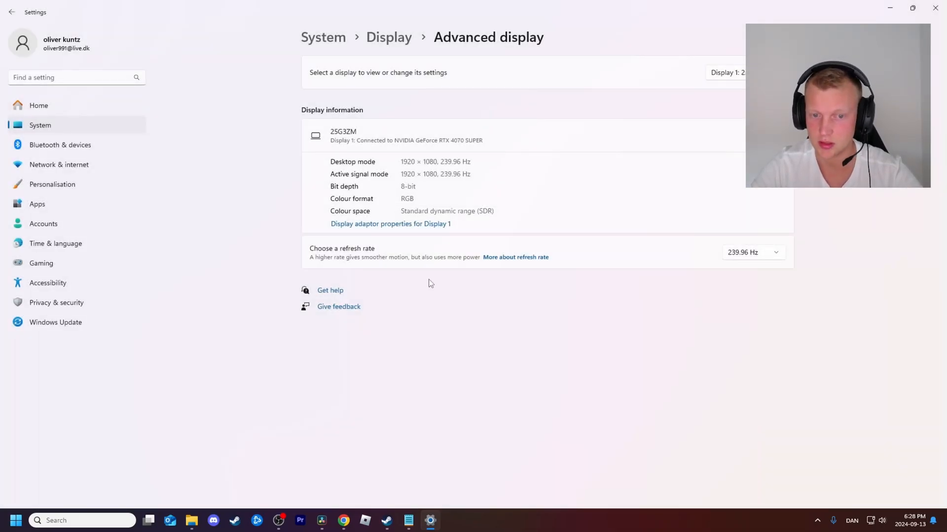
{"action": "mouse_move", "coordinate": [398, 115]}
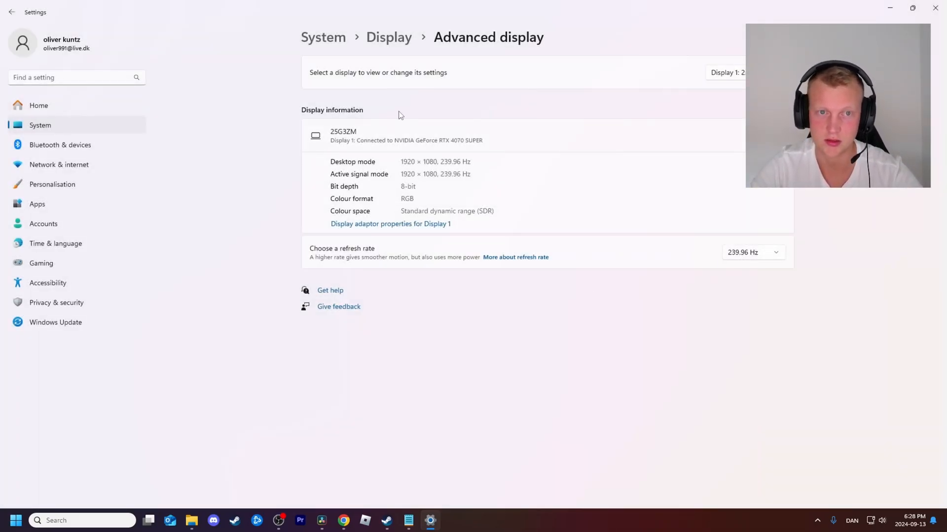
{"action": "mouse_move", "coordinate": [54, 126]}
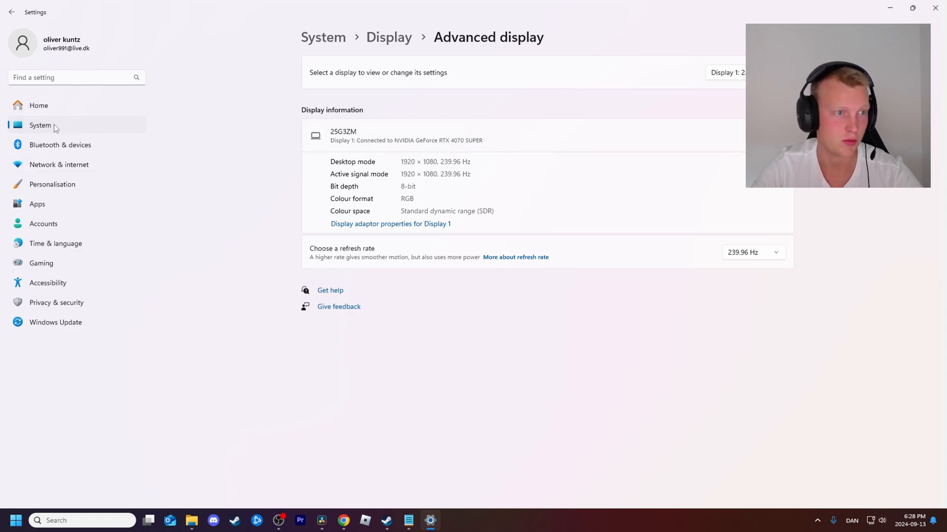
{"action": "mouse_move", "coordinate": [396, 192]}
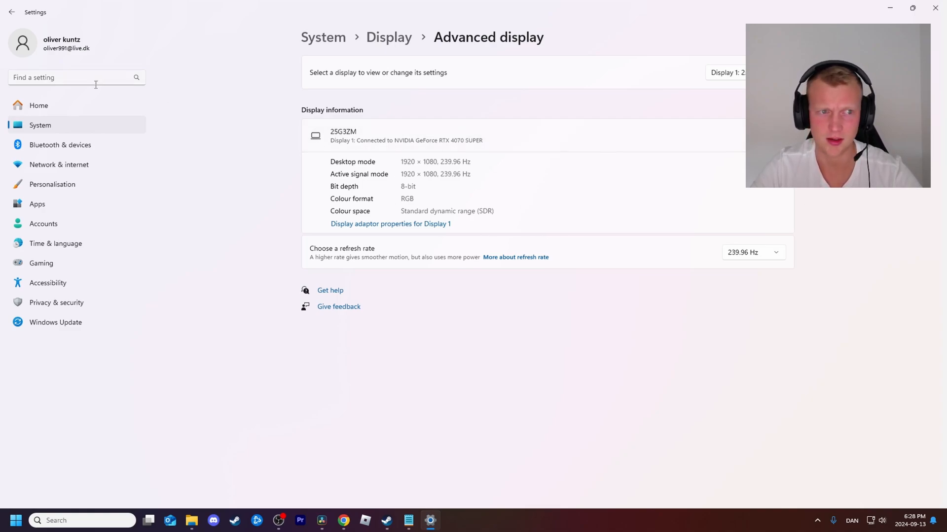
{"action": "mouse_move", "coordinate": [753, 252]}
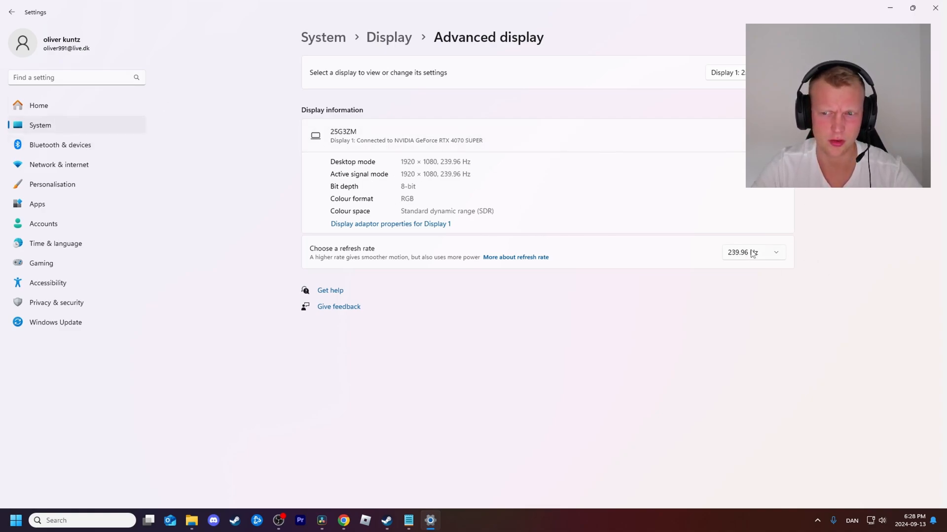
{"action": "mouse_move", "coordinate": [71, 148]}
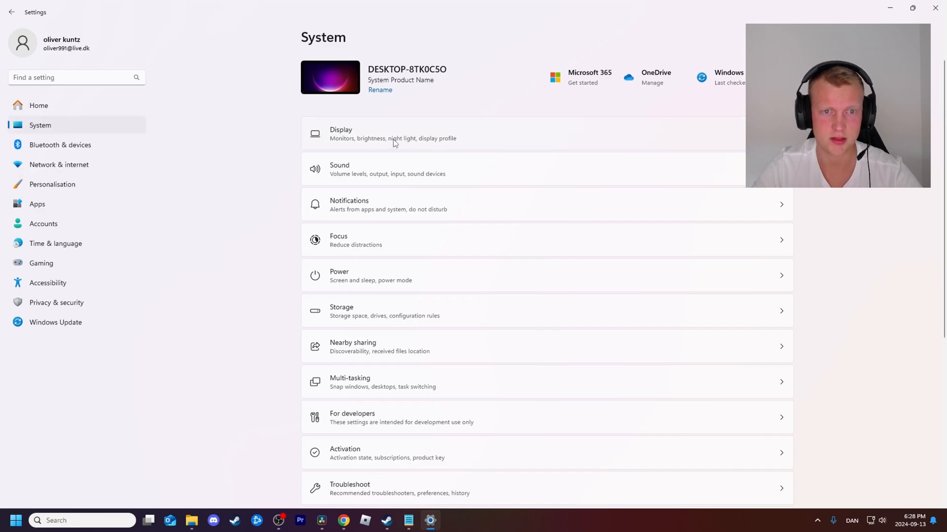
{"action": "left_click", "coordinate": [392, 134]}
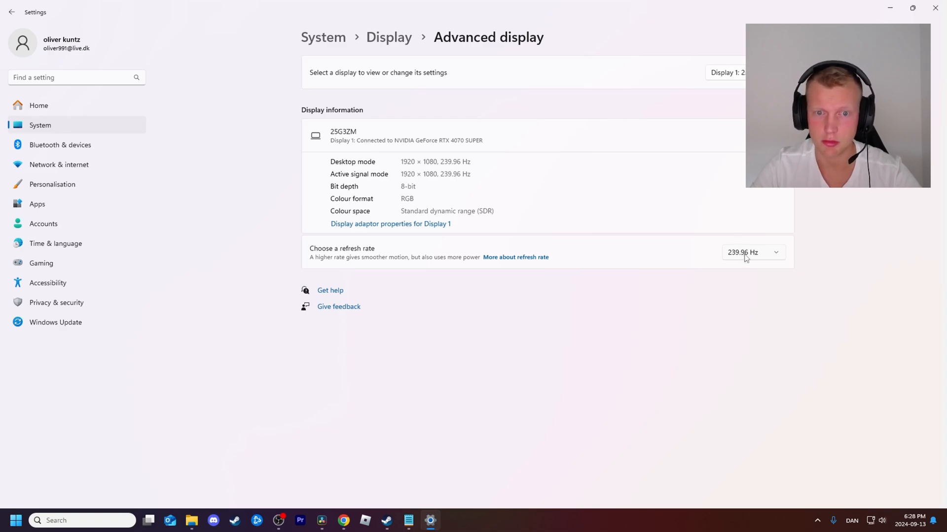
{"action": "mouse_move", "coordinate": [670, 219]}
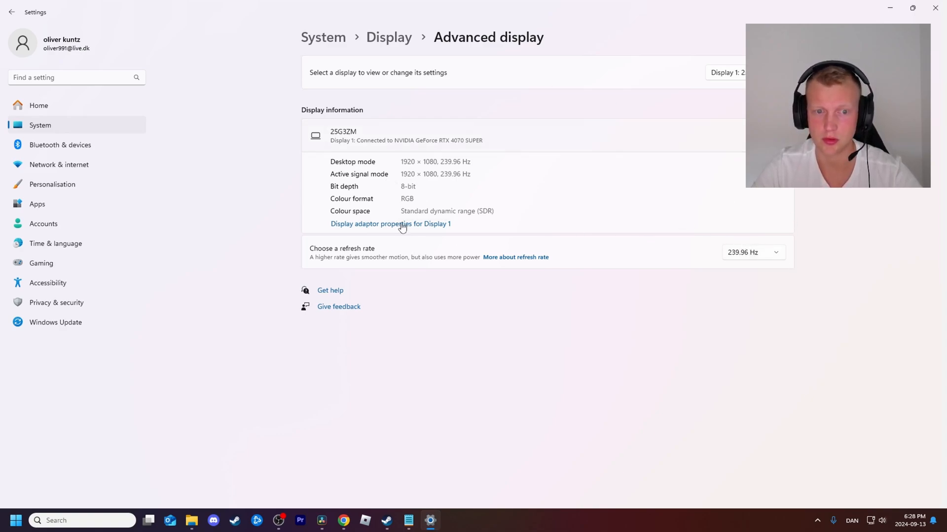
{"action": "mouse_move", "coordinate": [728, 284]}
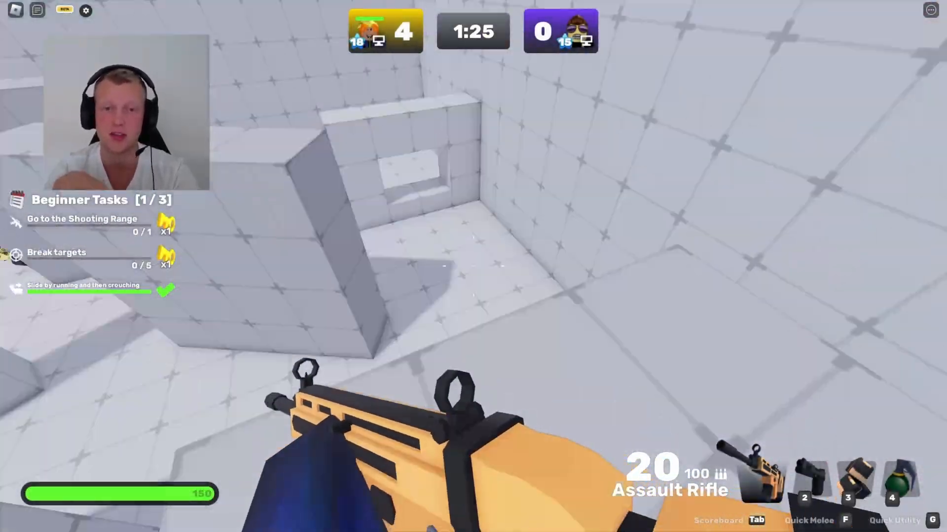
Step: Aim down the rifle sights and shoot the opponent ahead to win the round
{"action": "right_click", "coordinate": [473, 267]}
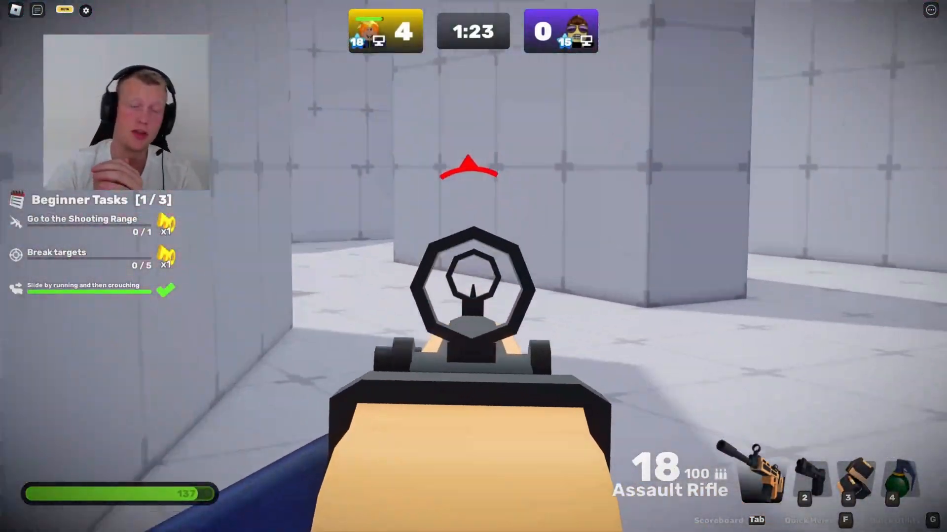
{"action": "left_click", "coordinate": [473, 271]}
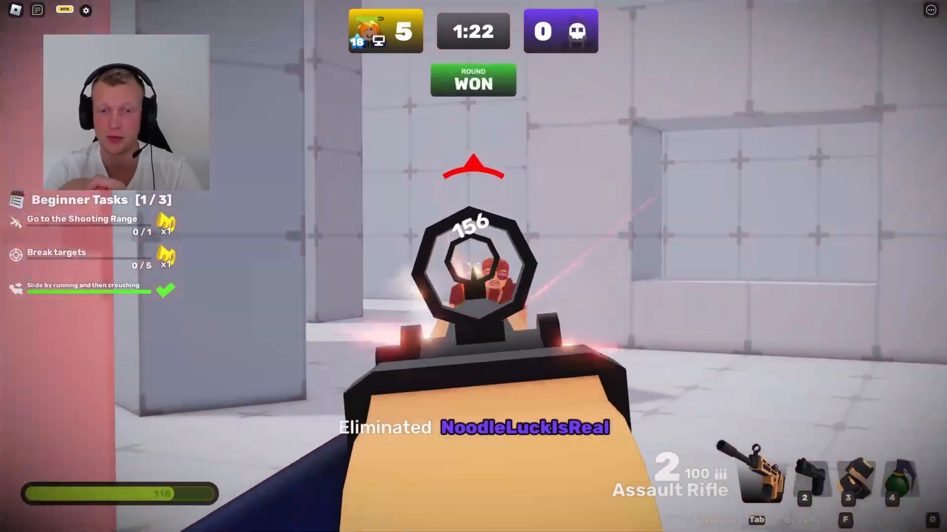